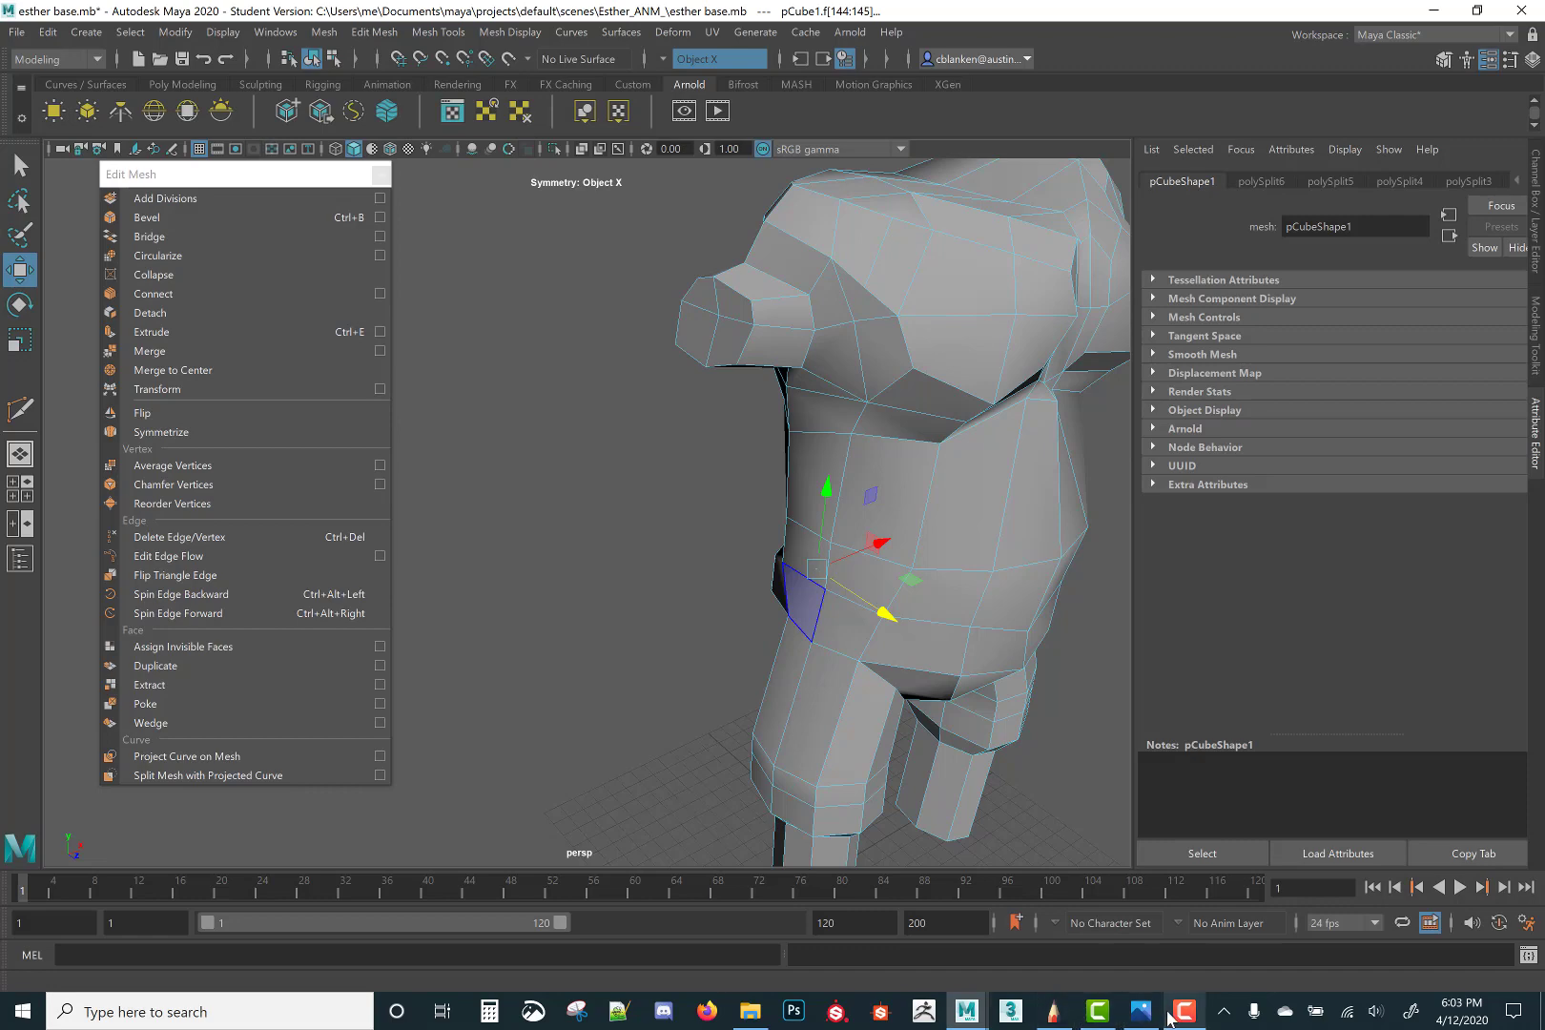
# Delete the end face of the shoulder stub, checking in wireframe, leaving the arm open
pyautogui.click(1141, 1011)
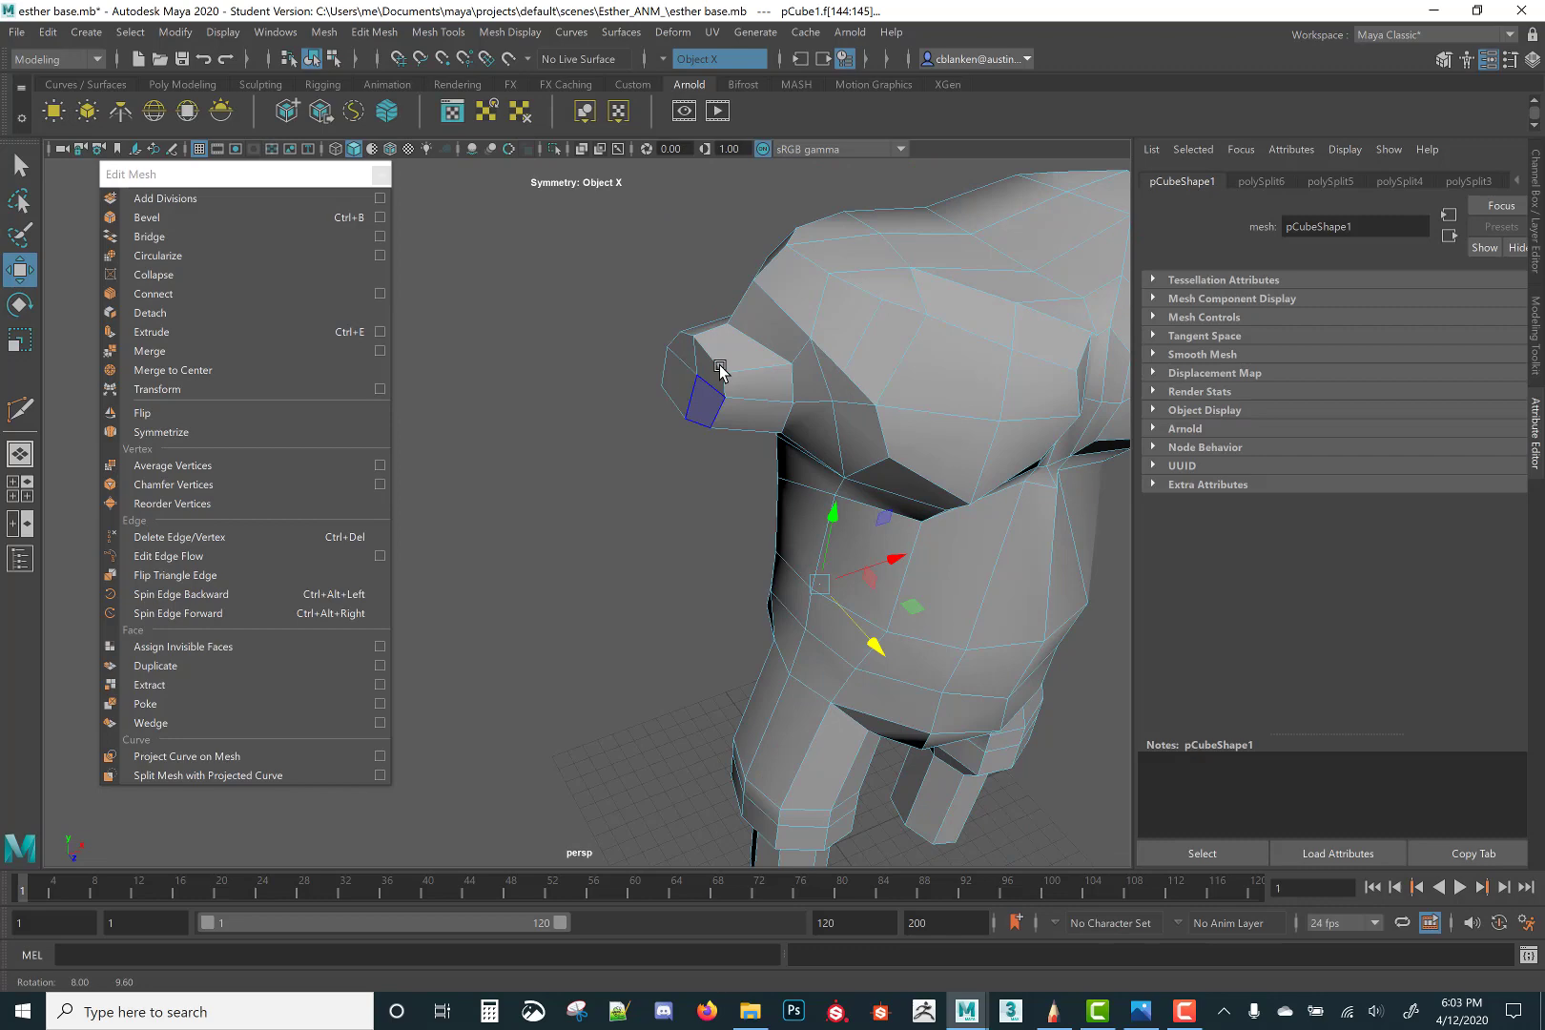
pyautogui.moveTo(719, 372); pyautogui.dragTo(962, 515)
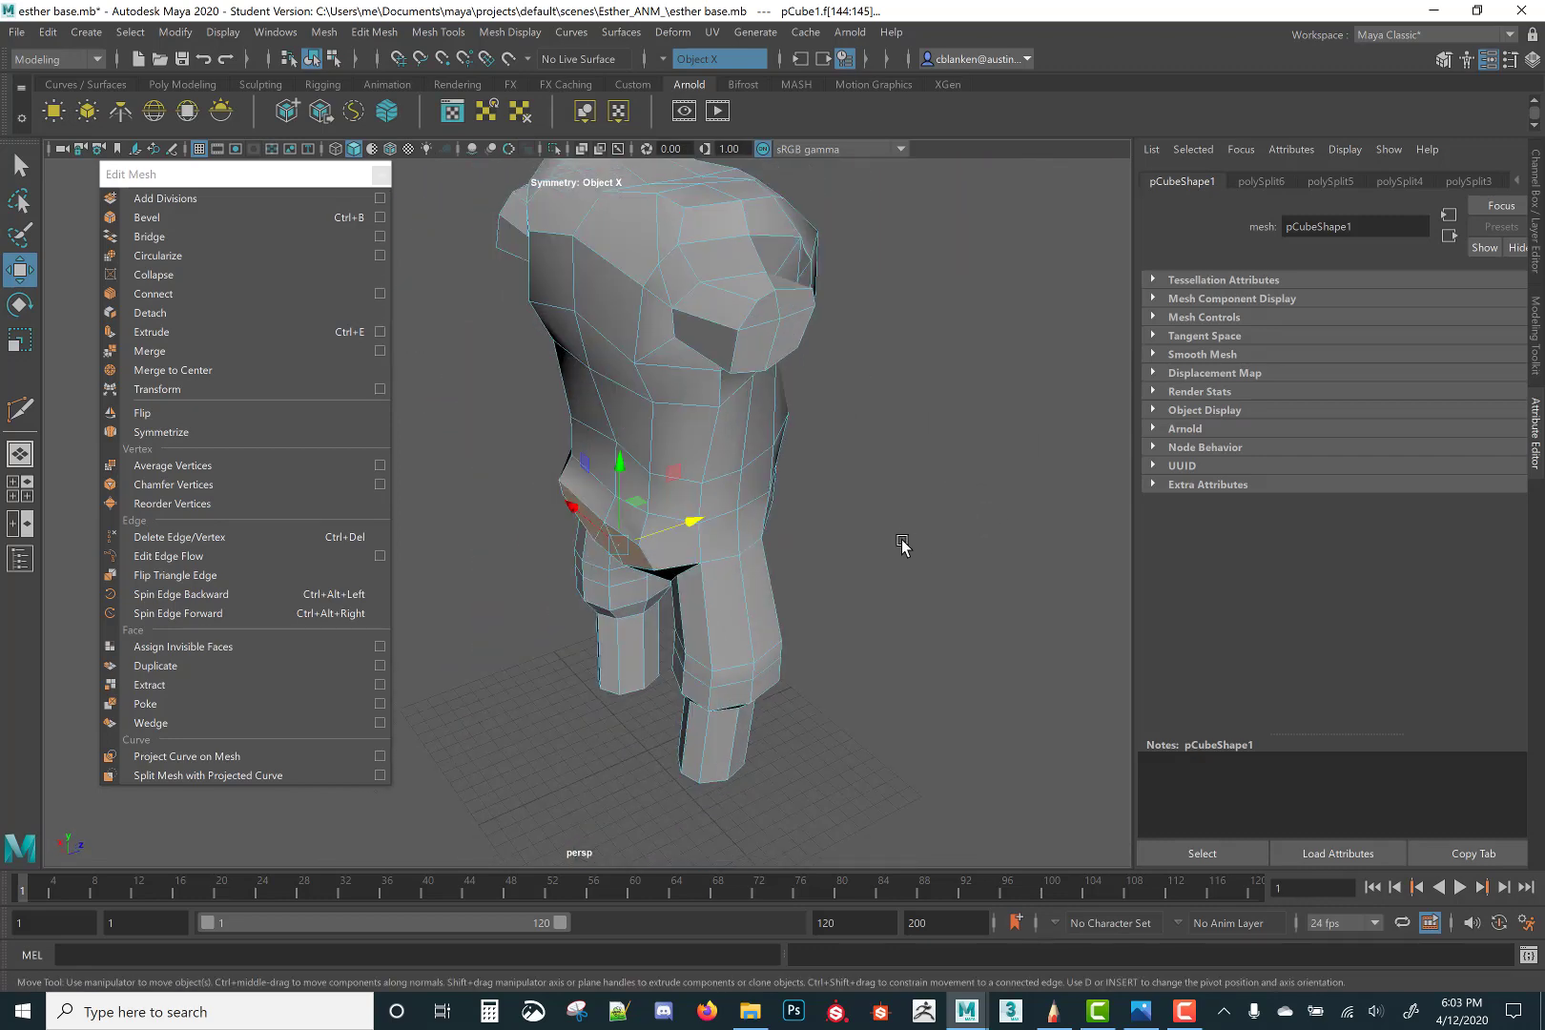
pyautogui.press('4')
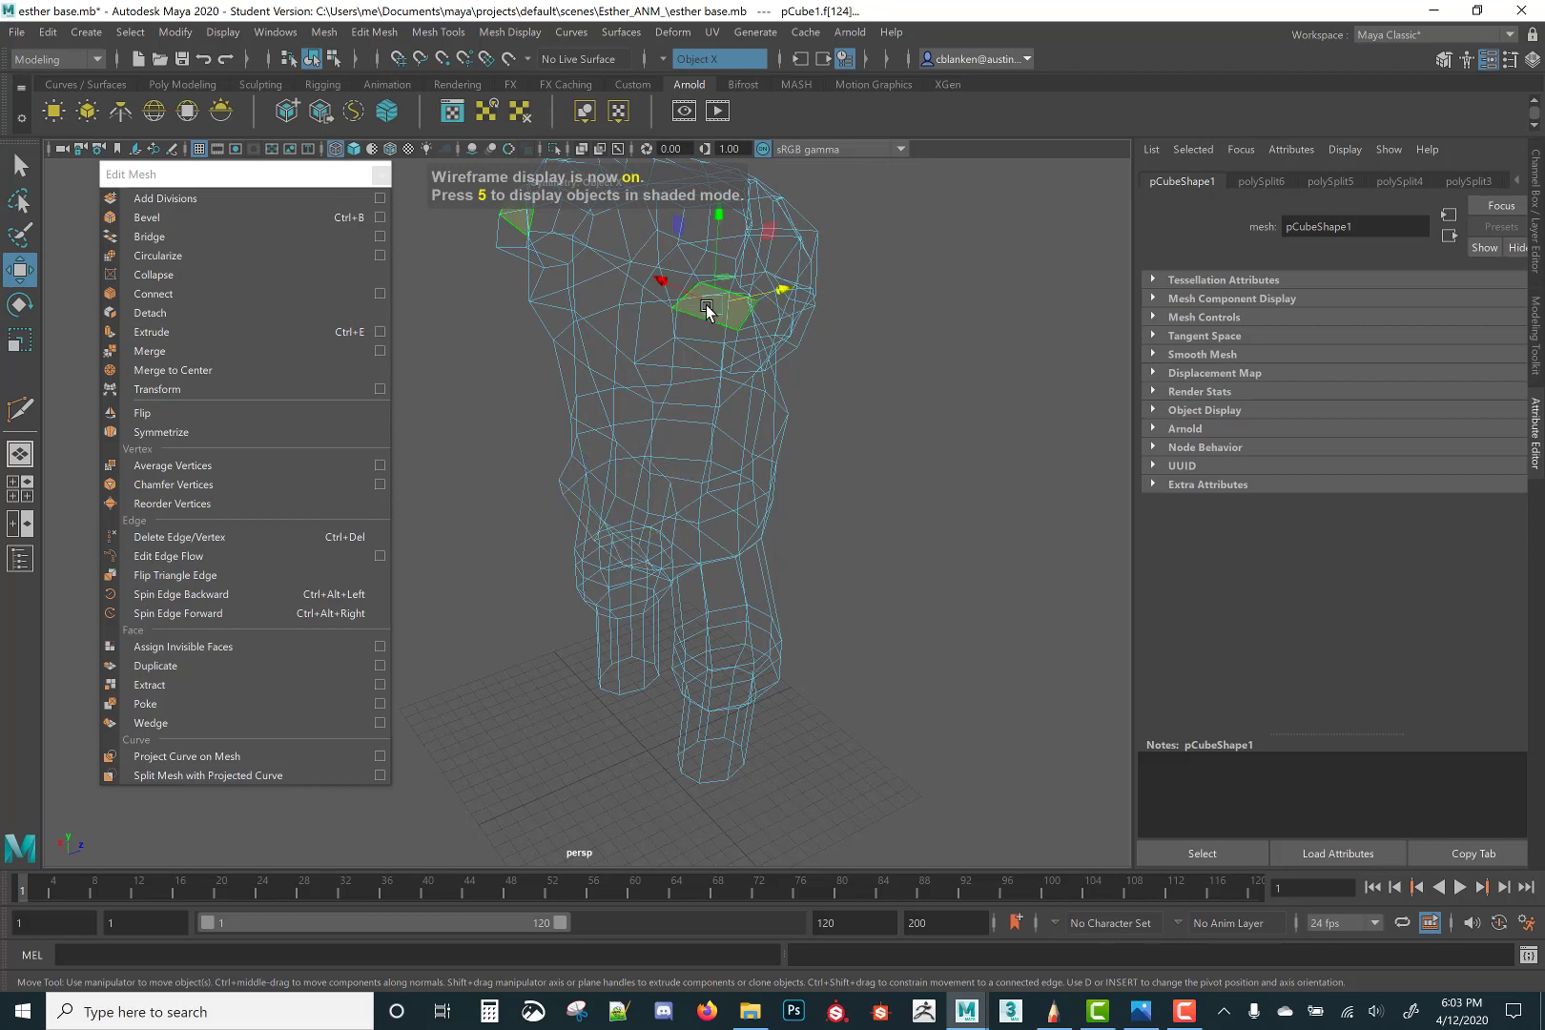
pyautogui.press('5')
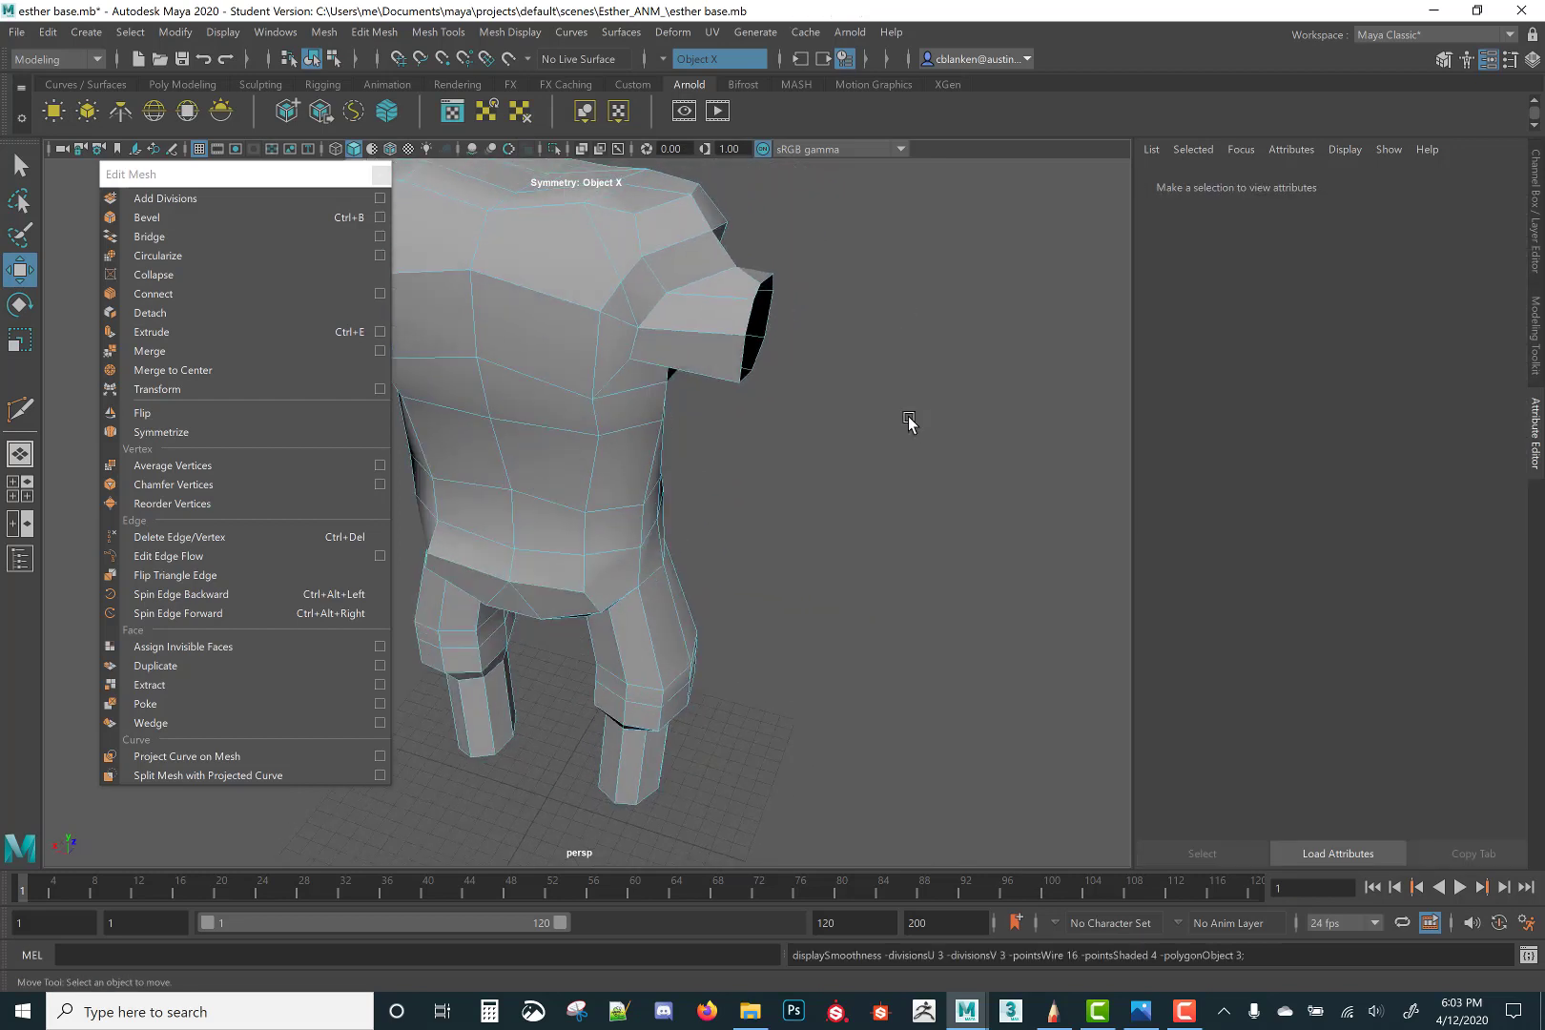
# Extrude the open arm-end edges outward into a long arm and resize its opening
pyautogui.click(742, 316)
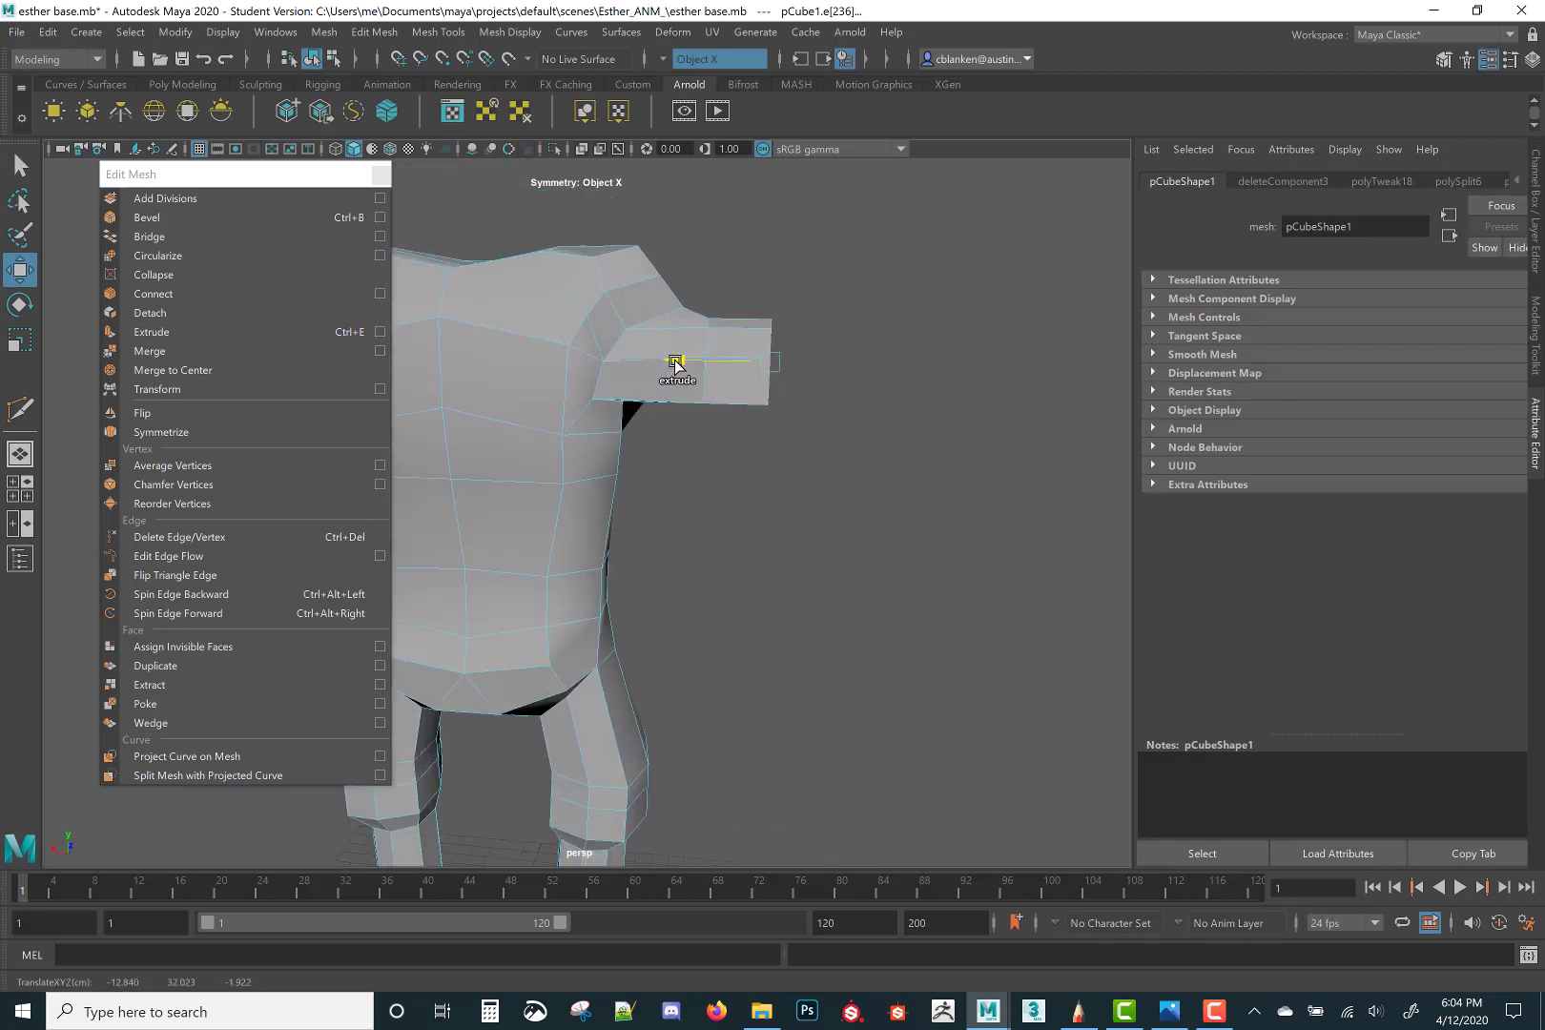
pyautogui.moveTo(675, 363); pyautogui.dragTo(710, 381)
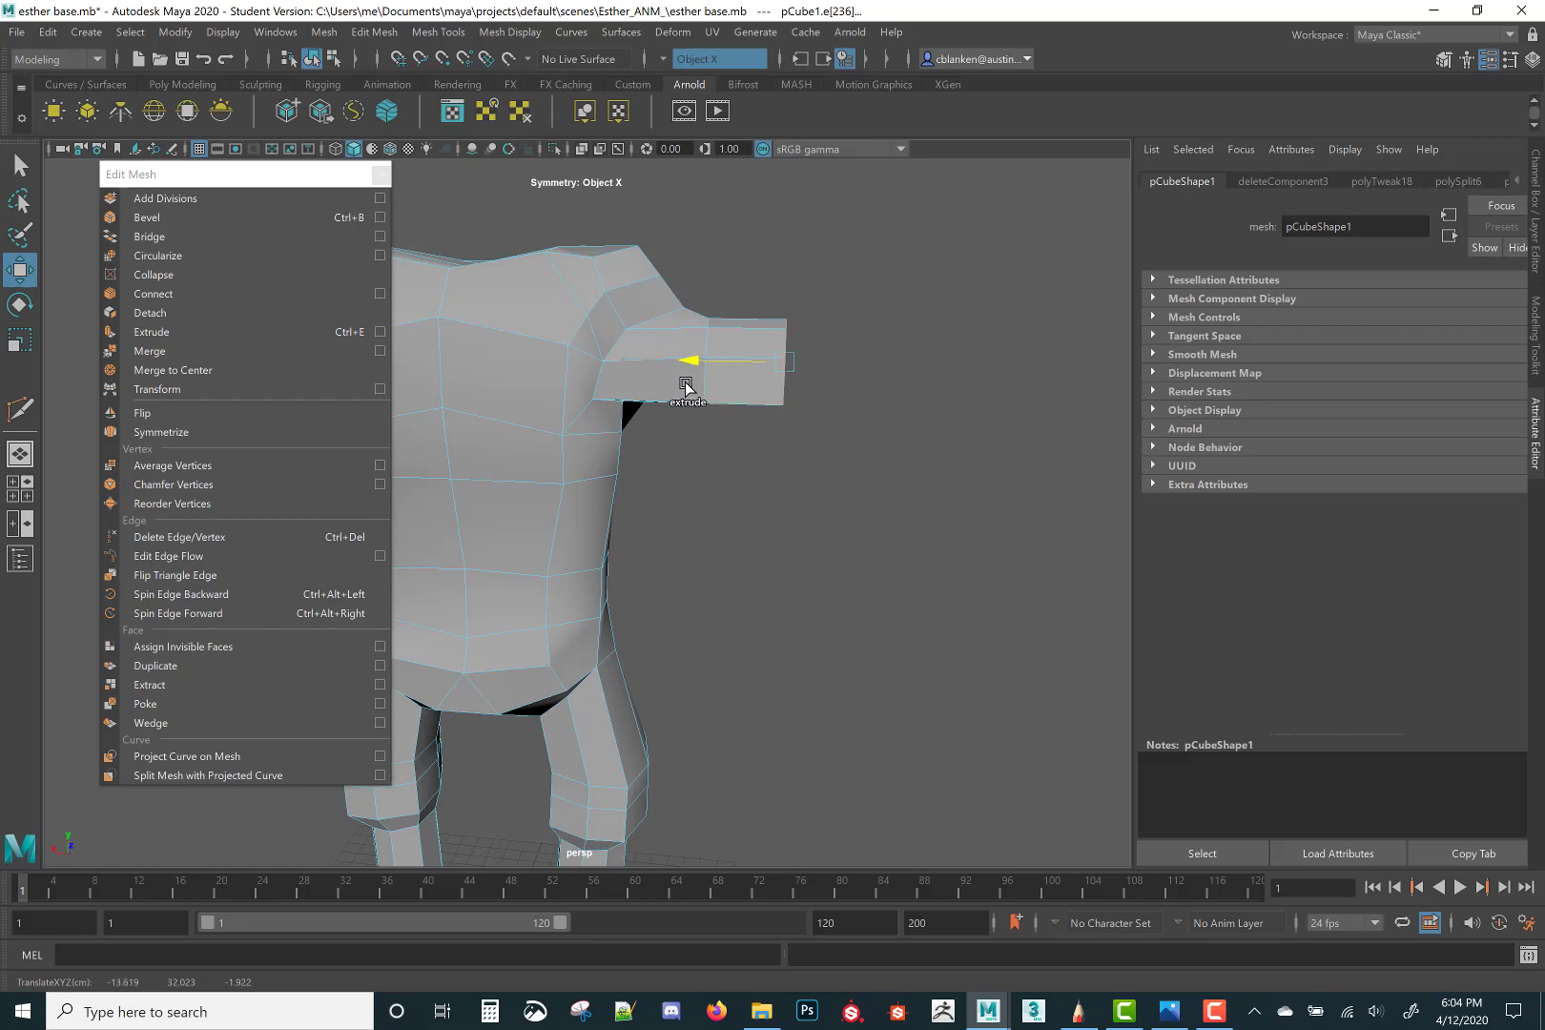
pyautogui.moveTo(691, 360); pyautogui.dragTo(753, 362)
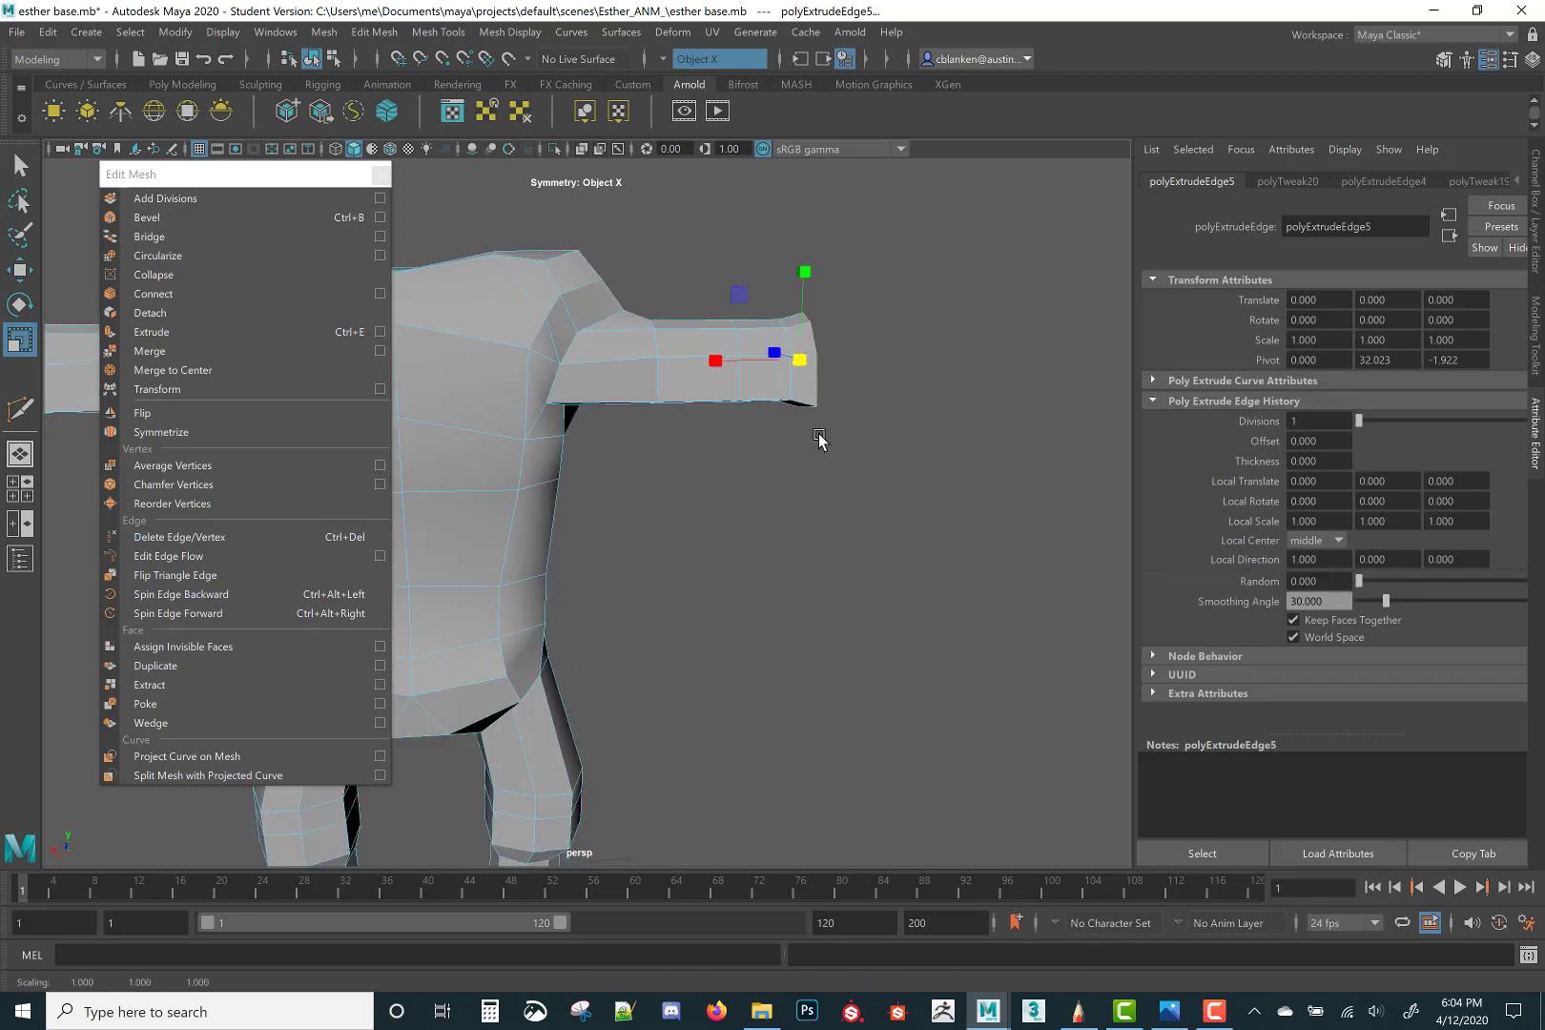
pyautogui.moveTo(818, 439); pyautogui.dragTo(675, 456)
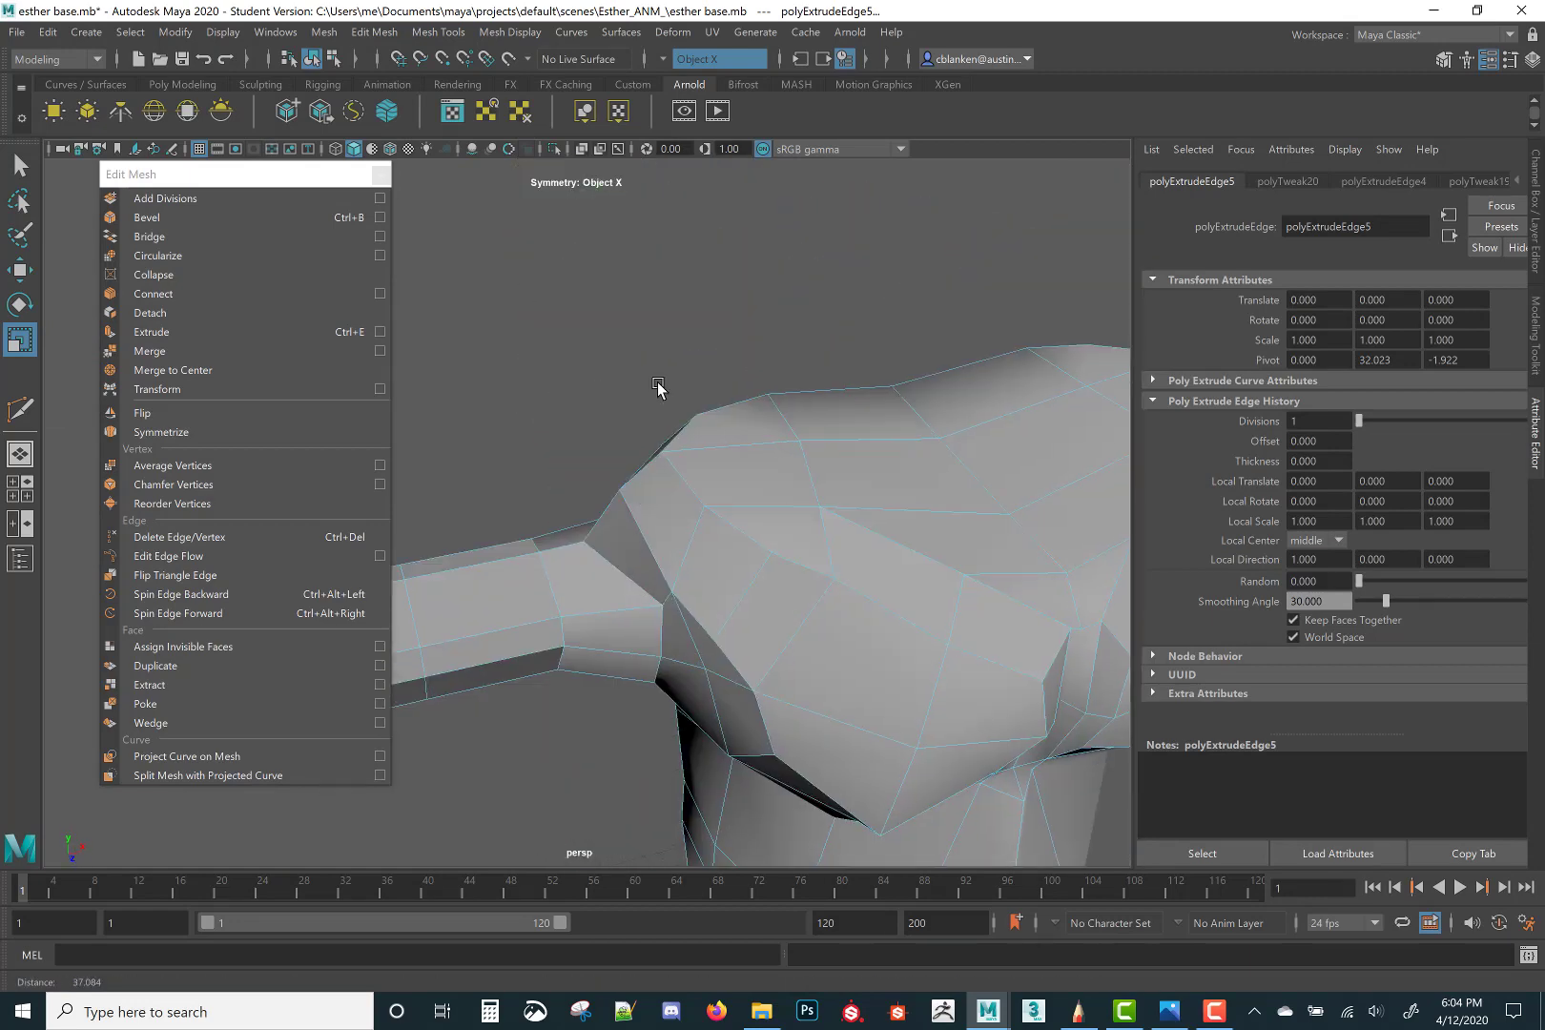
# Stretch the arm to full length and resize the opening of the other arm to match
pyautogui.moveTo(660, 389); pyautogui.dragTo(809, 389)
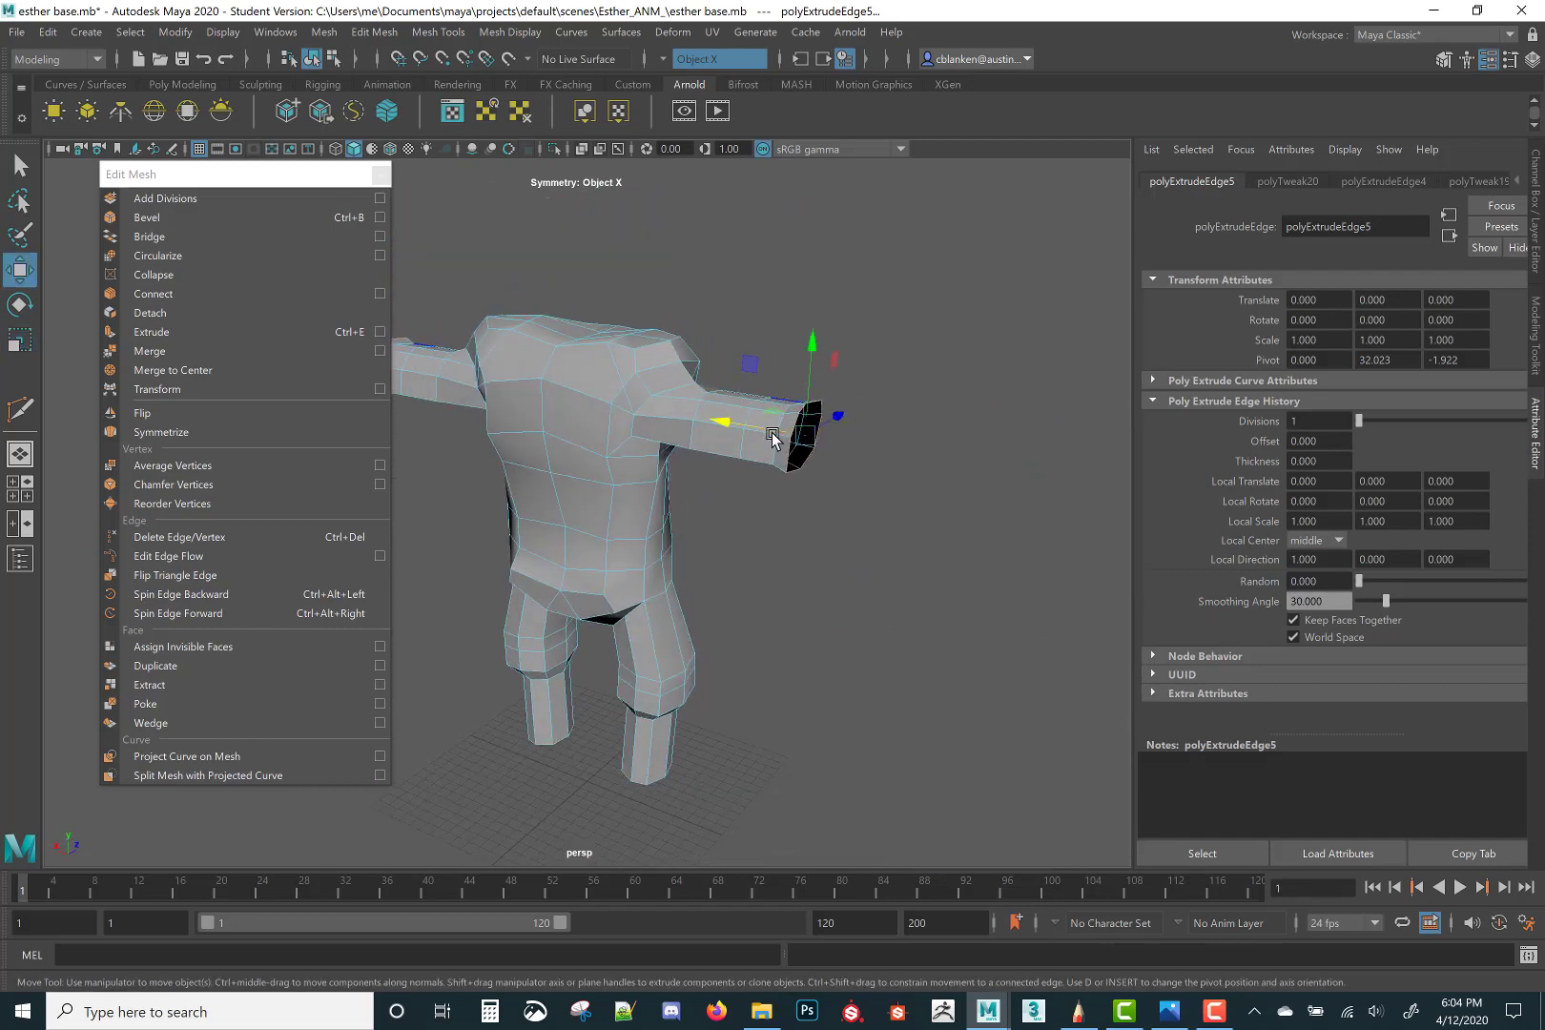
pyautogui.moveTo(775, 437); pyautogui.dragTo(729, 429)
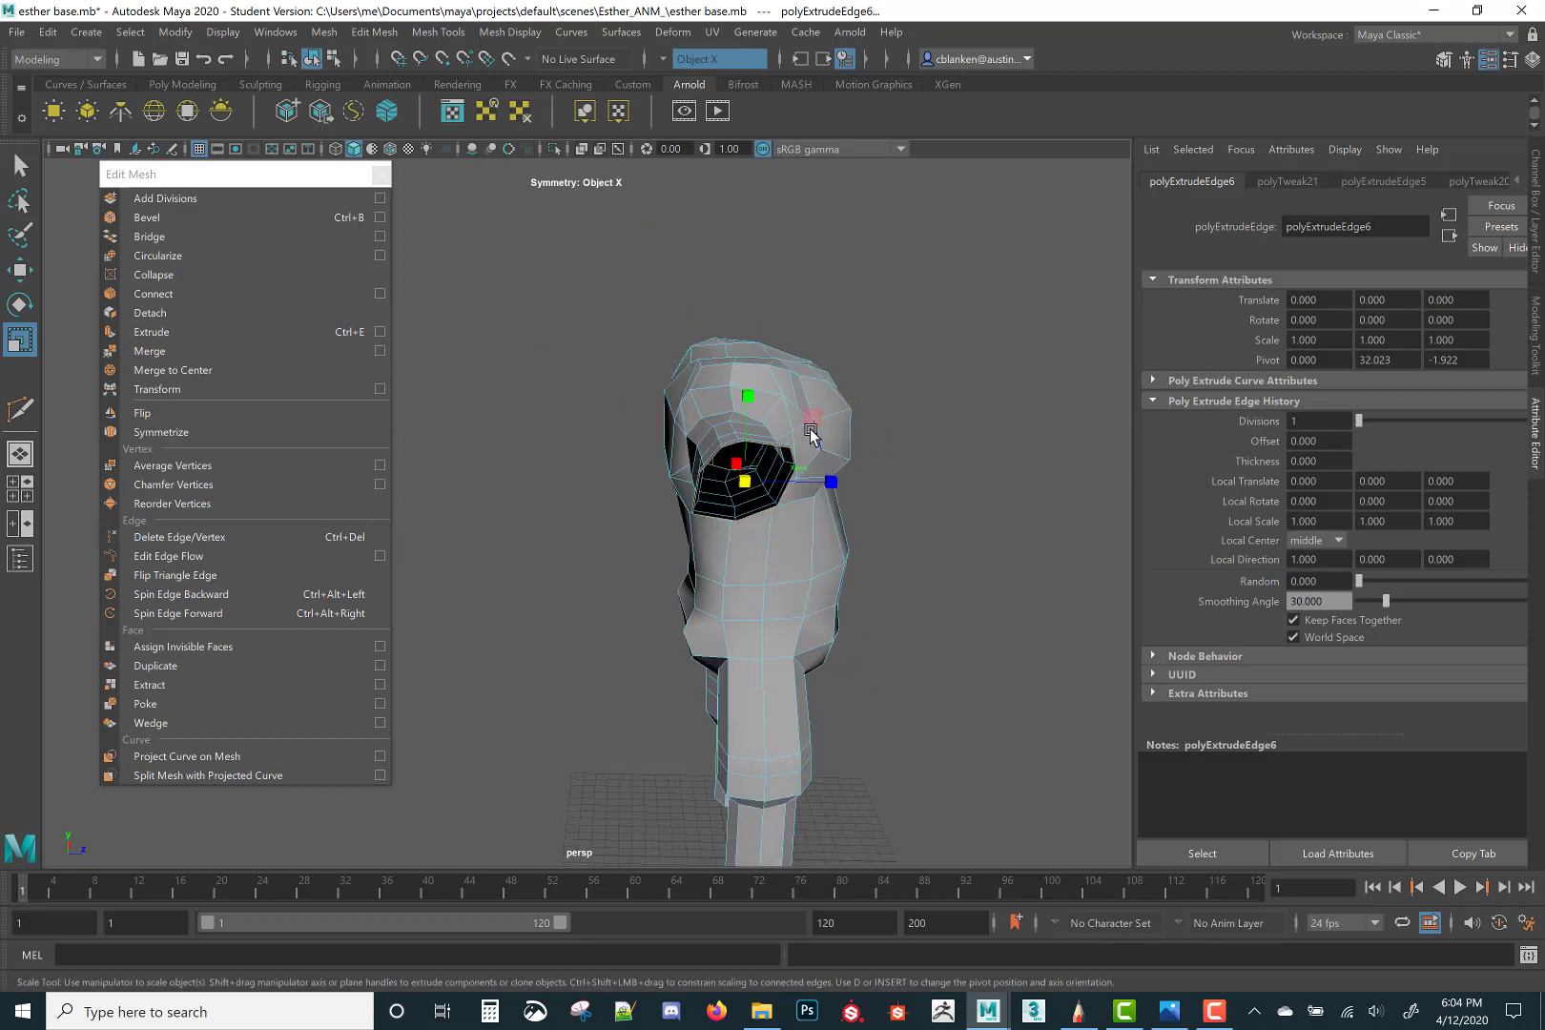
pyautogui.moveTo(811, 433); pyautogui.dragTo(822, 483)
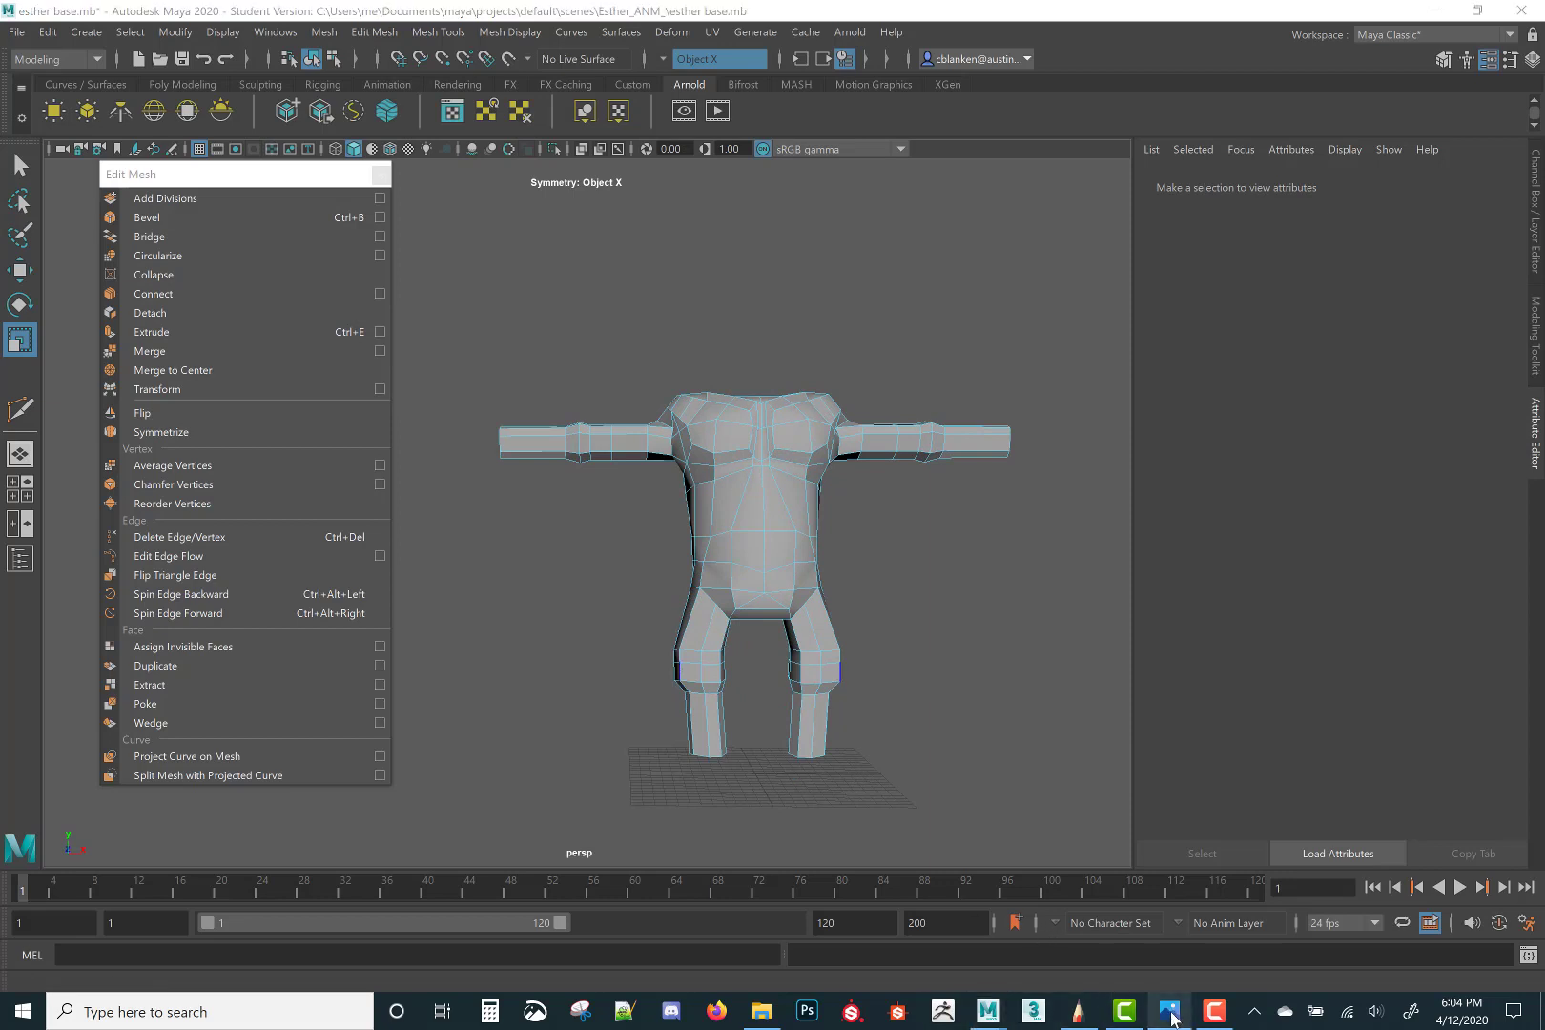
# Select the vertices along the arm for reshaping
pyautogui.click(1169, 1012)
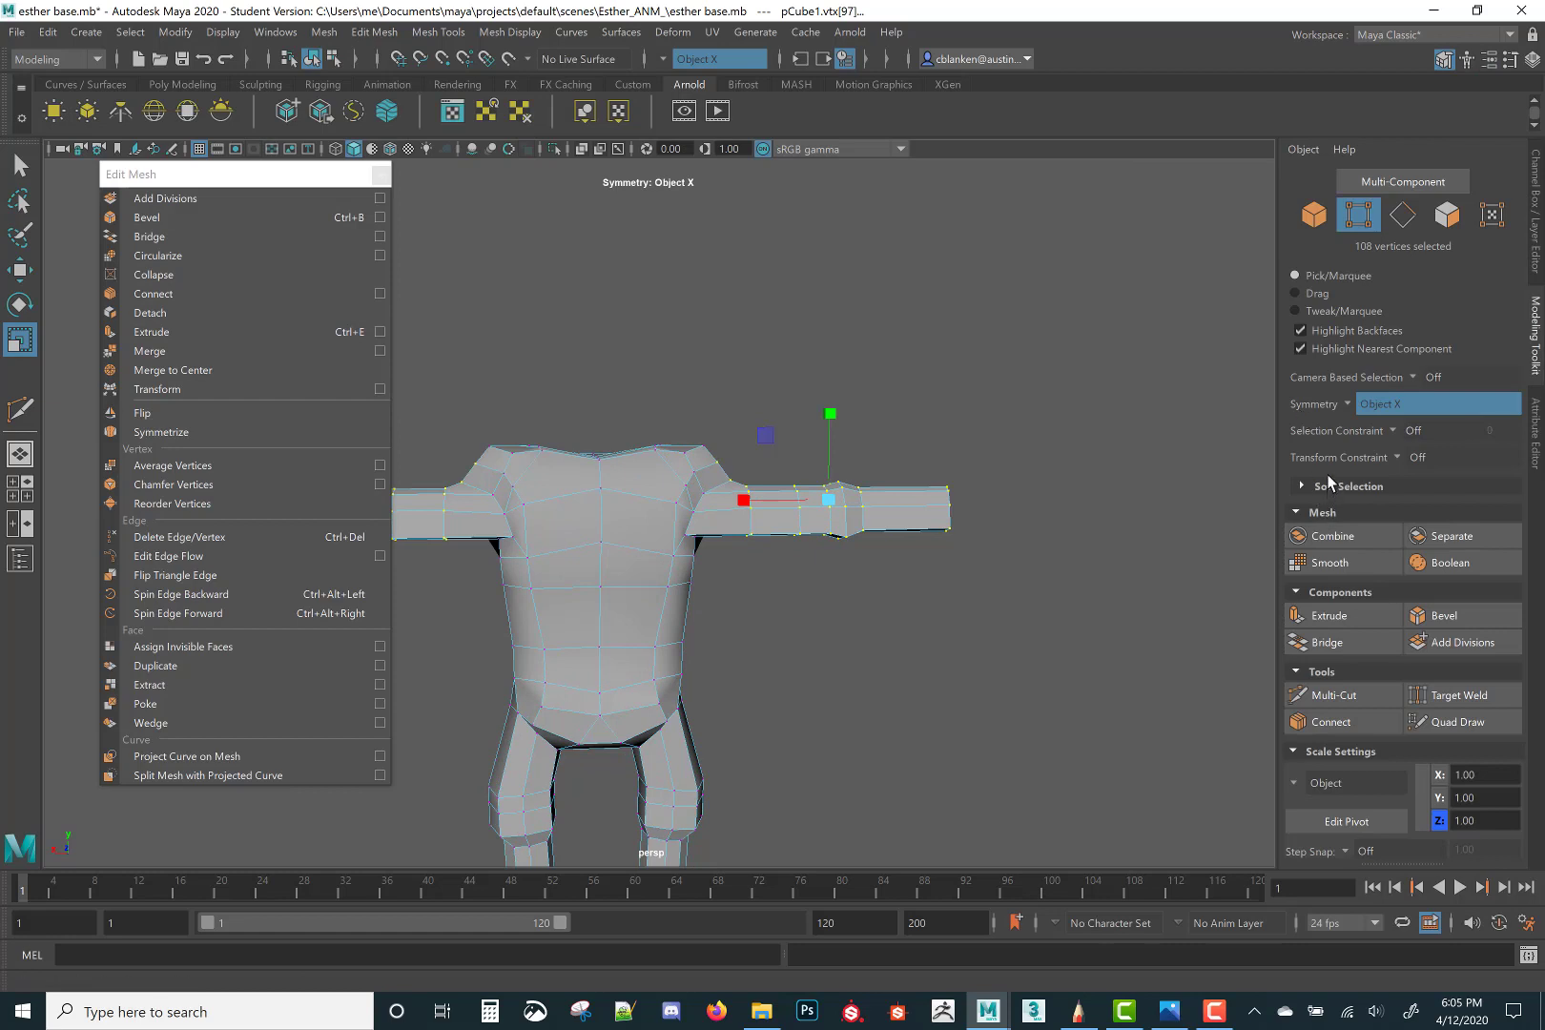
# Enable Soft Select in the Modeling Toolkit and select the upper-arm vertices
pyautogui.click(1303, 486)
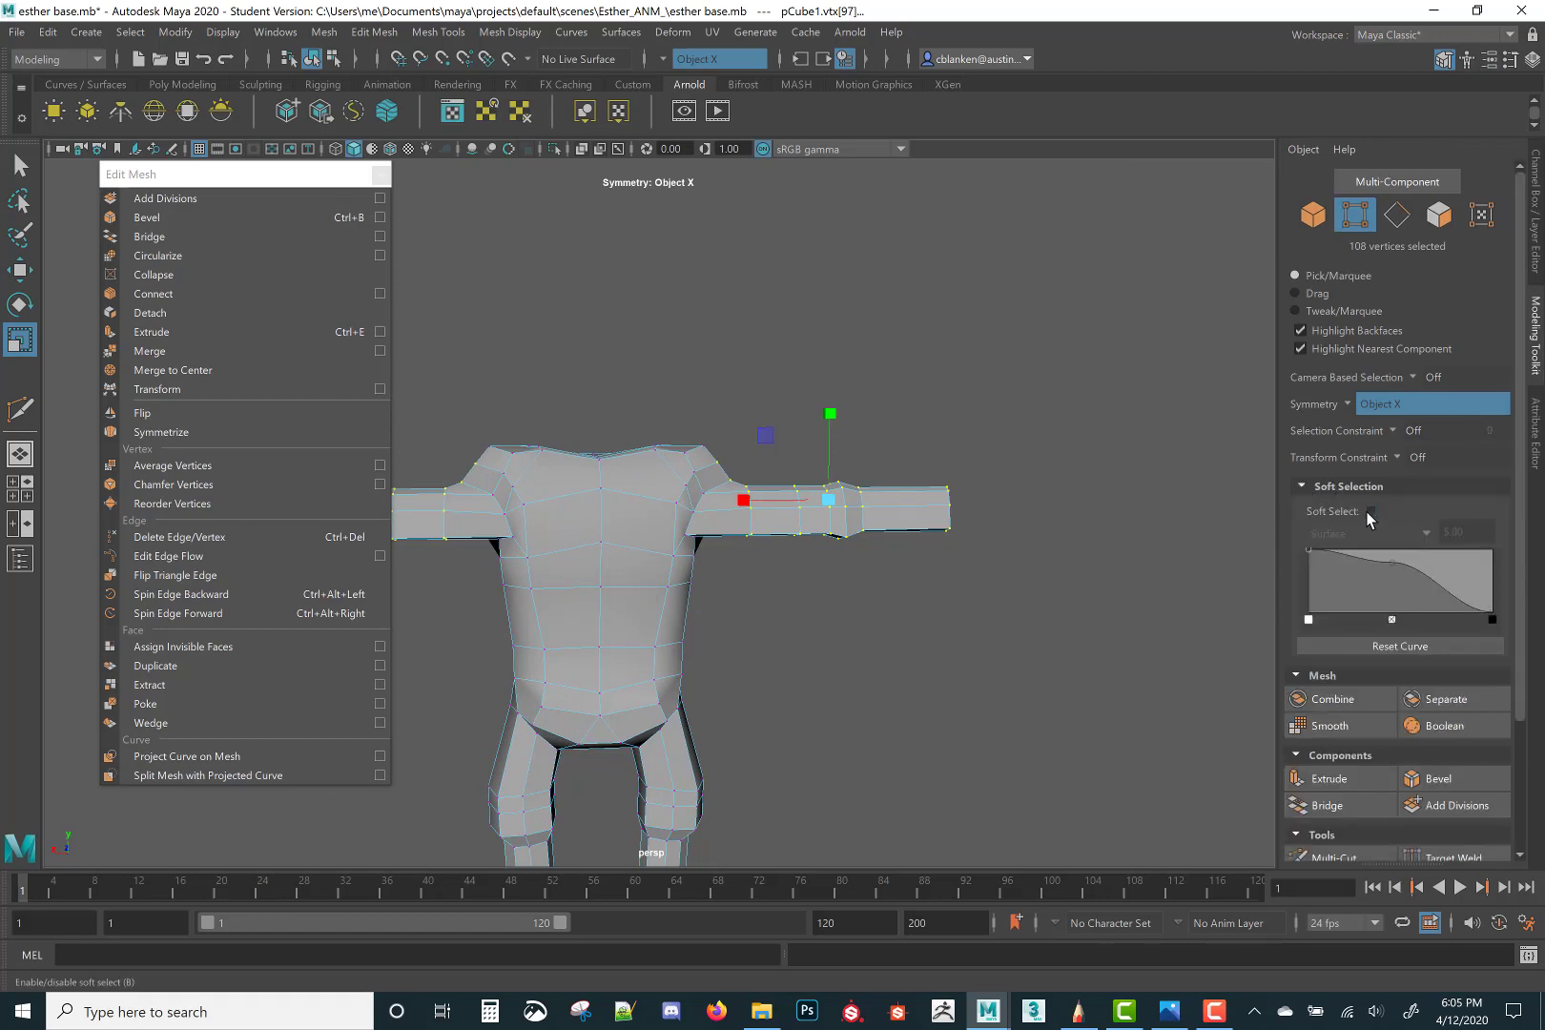
pyautogui.click(1372, 512)
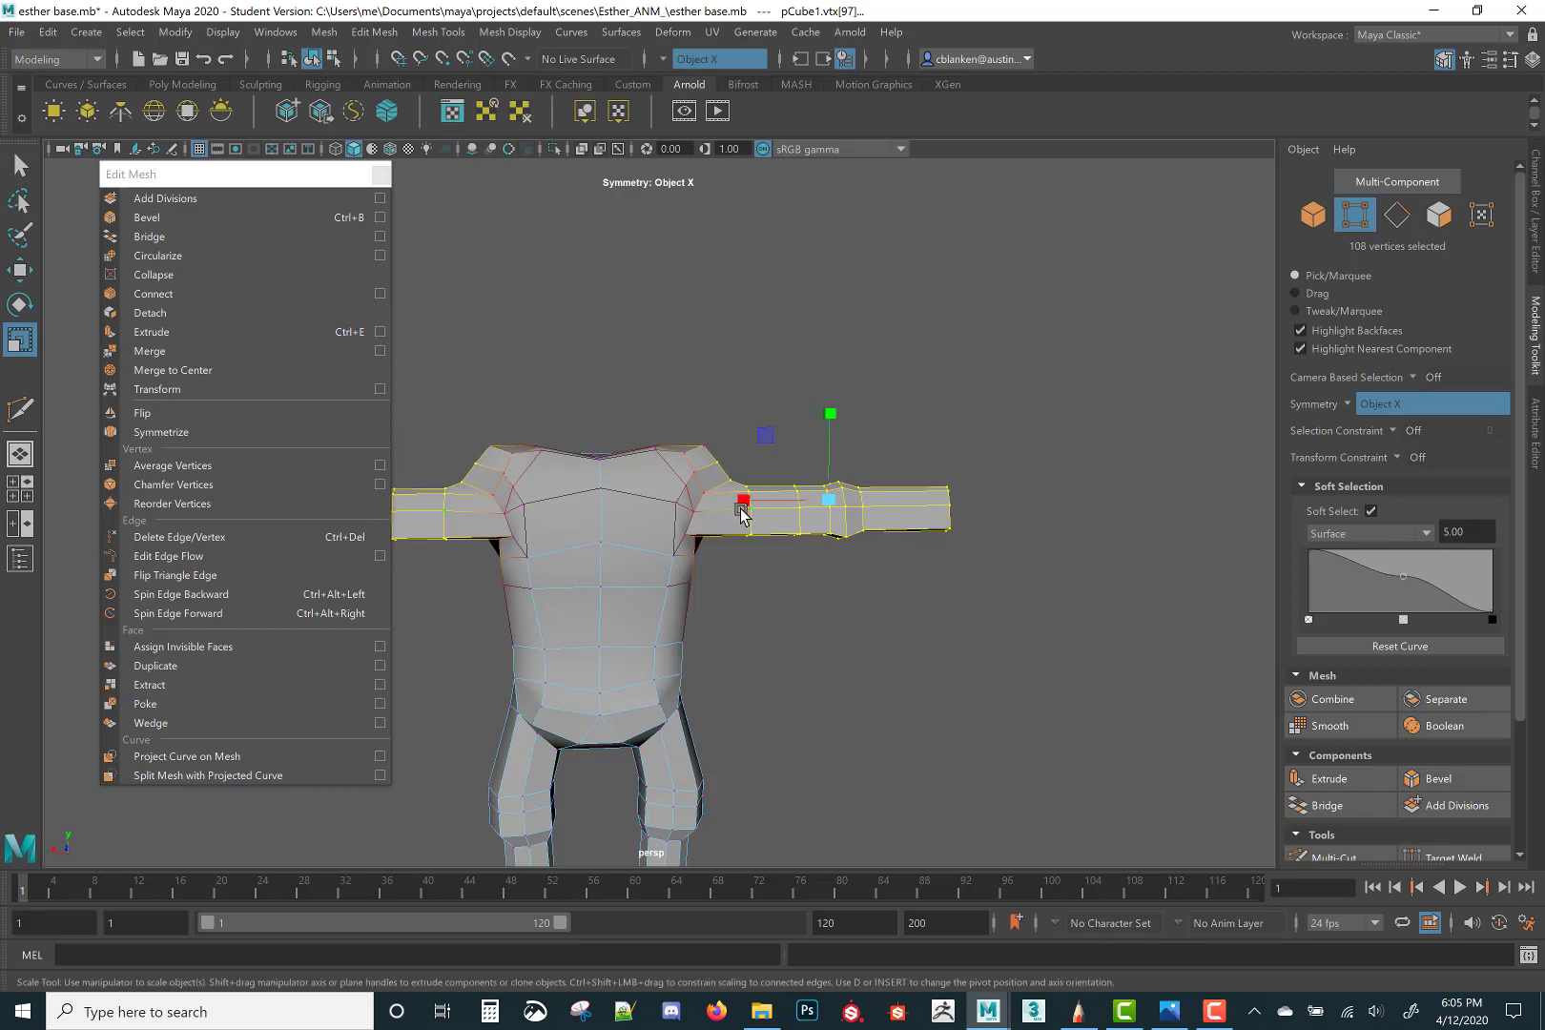
pyautogui.moveTo(741, 499); pyautogui.dragTo(748, 505)
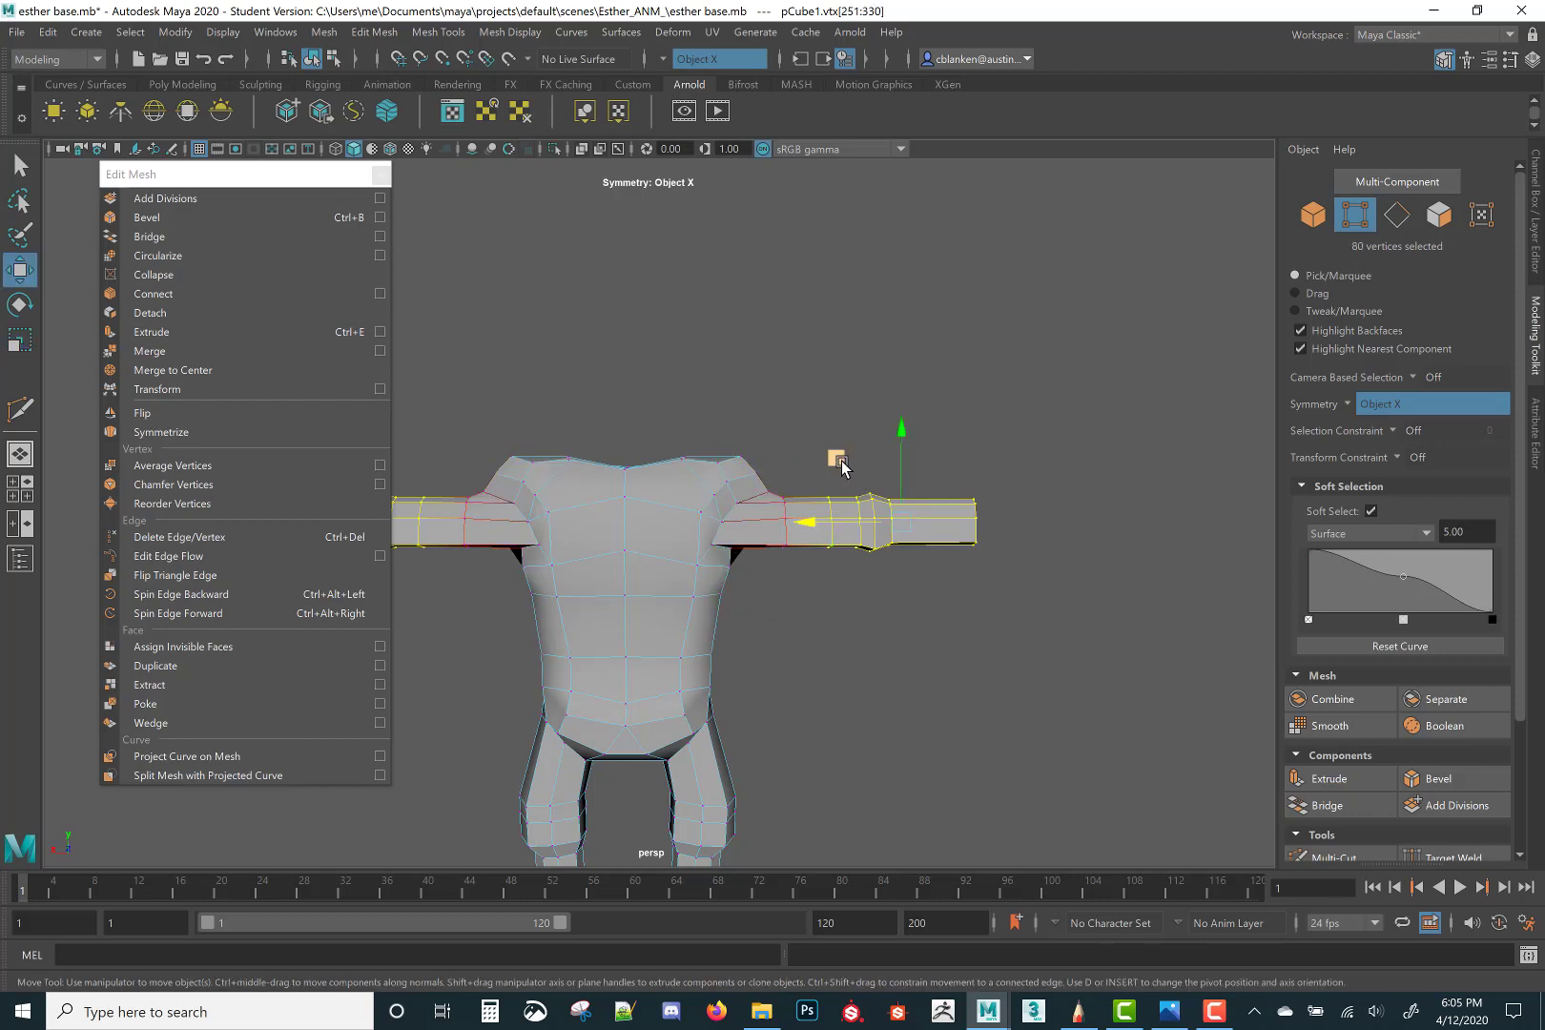
# Move the upper arm with falloff to bulk out the shoulder area, then switch to face selection
pyautogui.moveTo(843, 463); pyautogui.dragTo(797, 489)
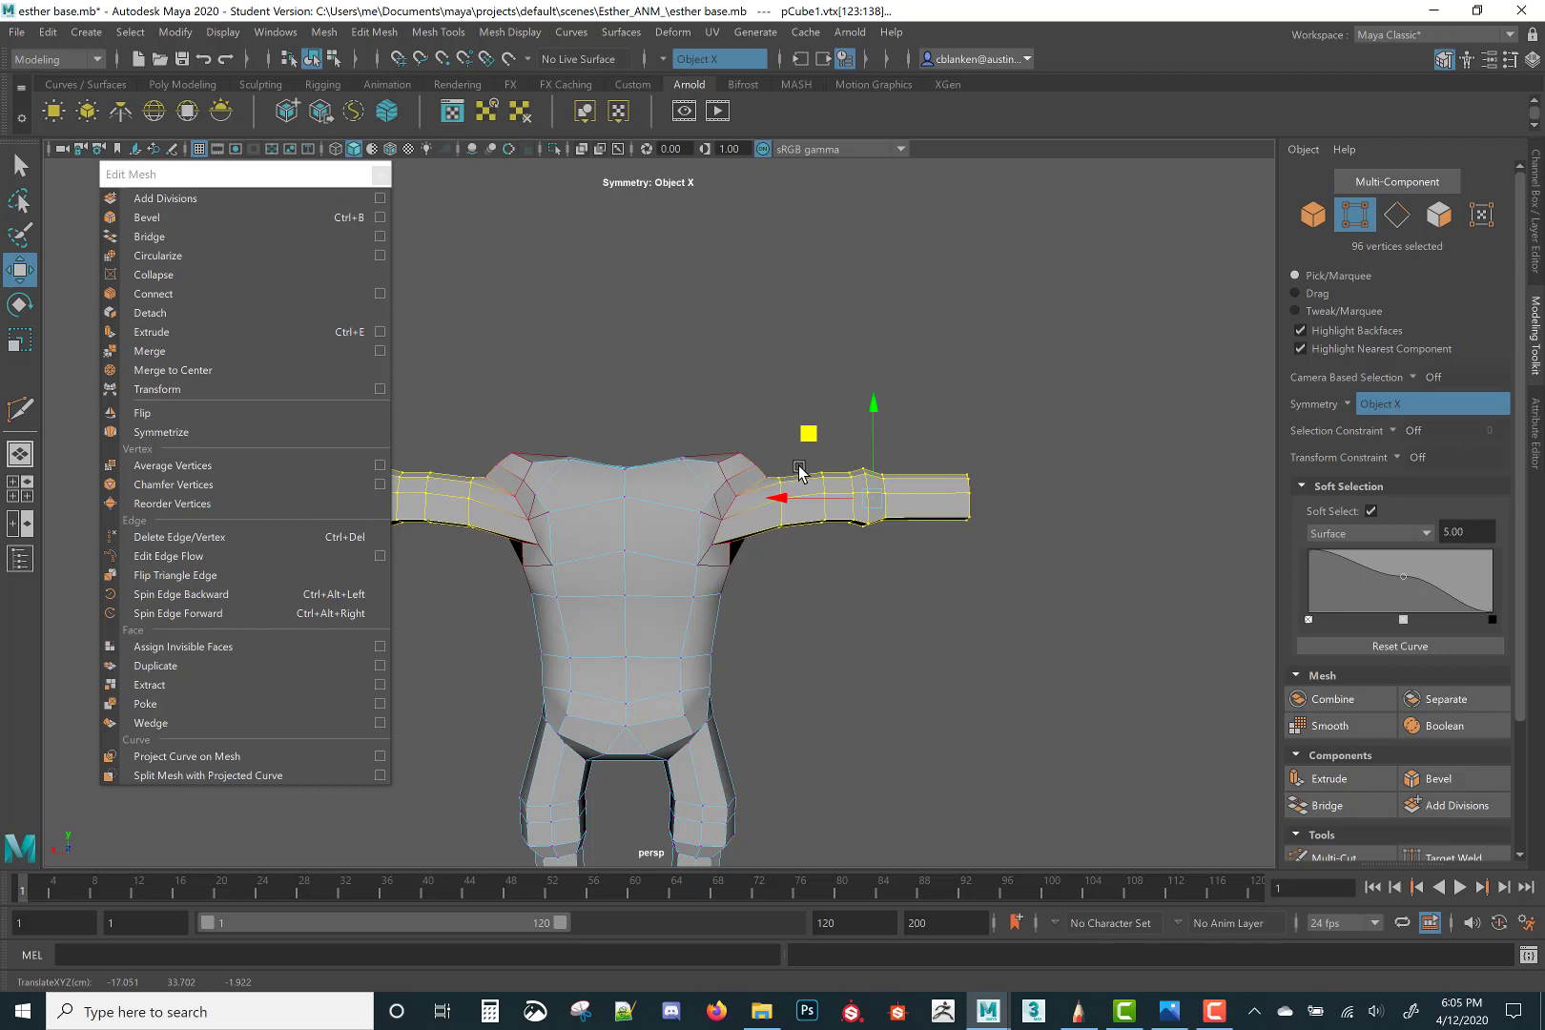
pyautogui.moveTo(784, 469)
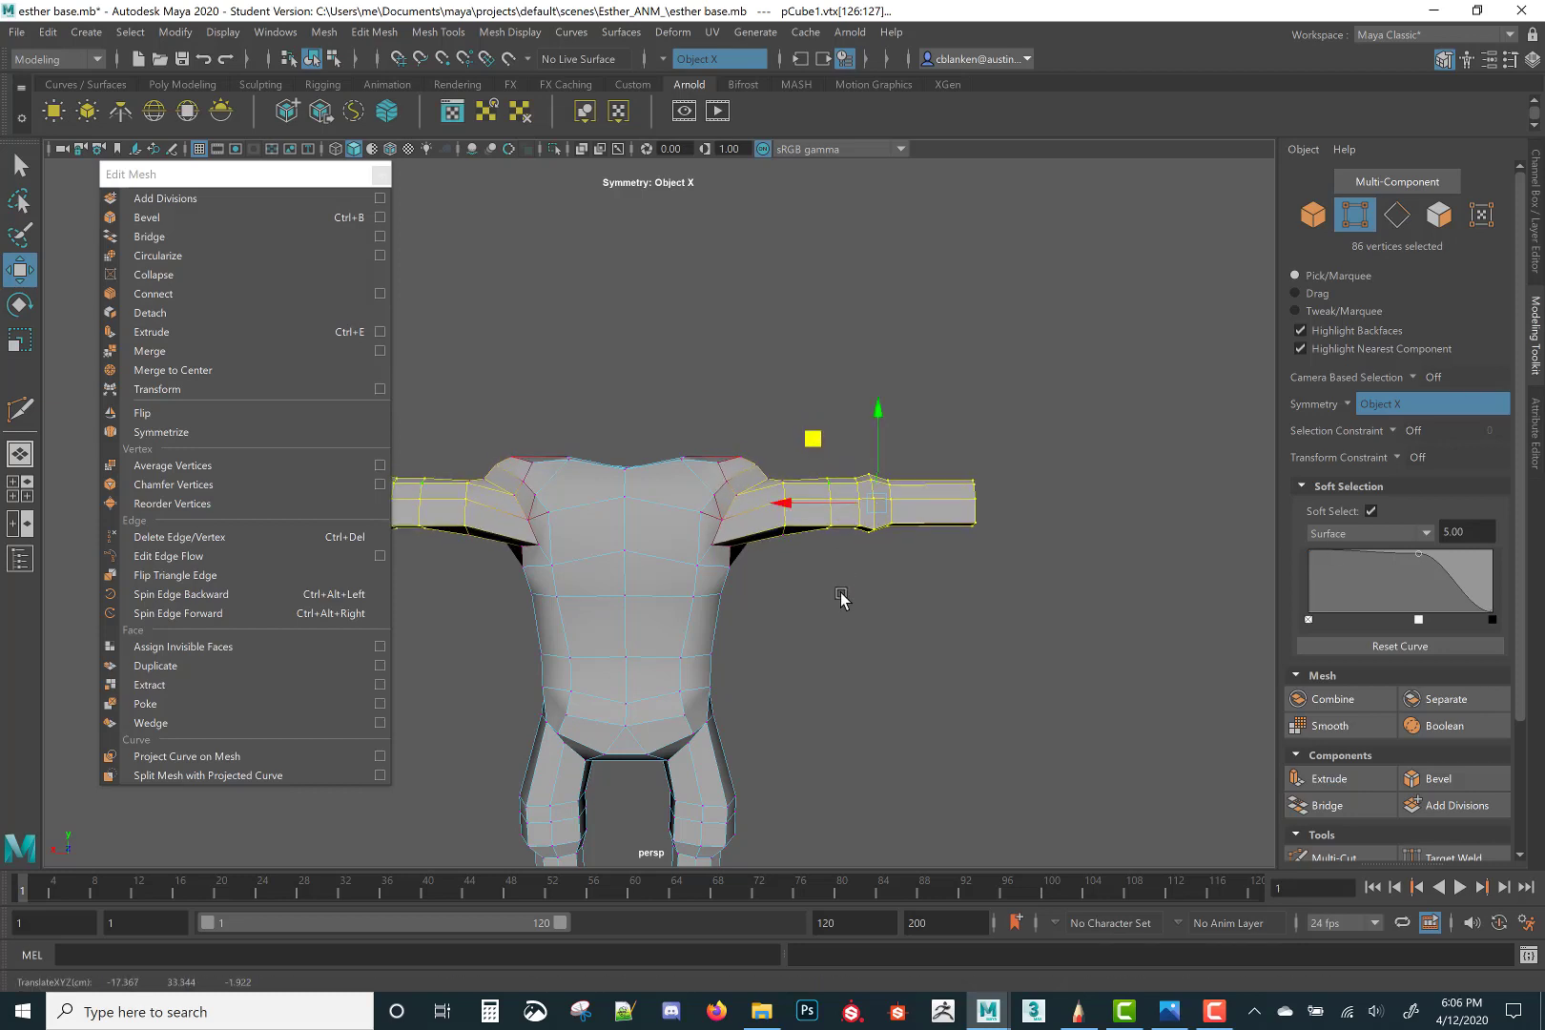
pyautogui.moveTo(843, 599); pyautogui.dragTo(597, 659)
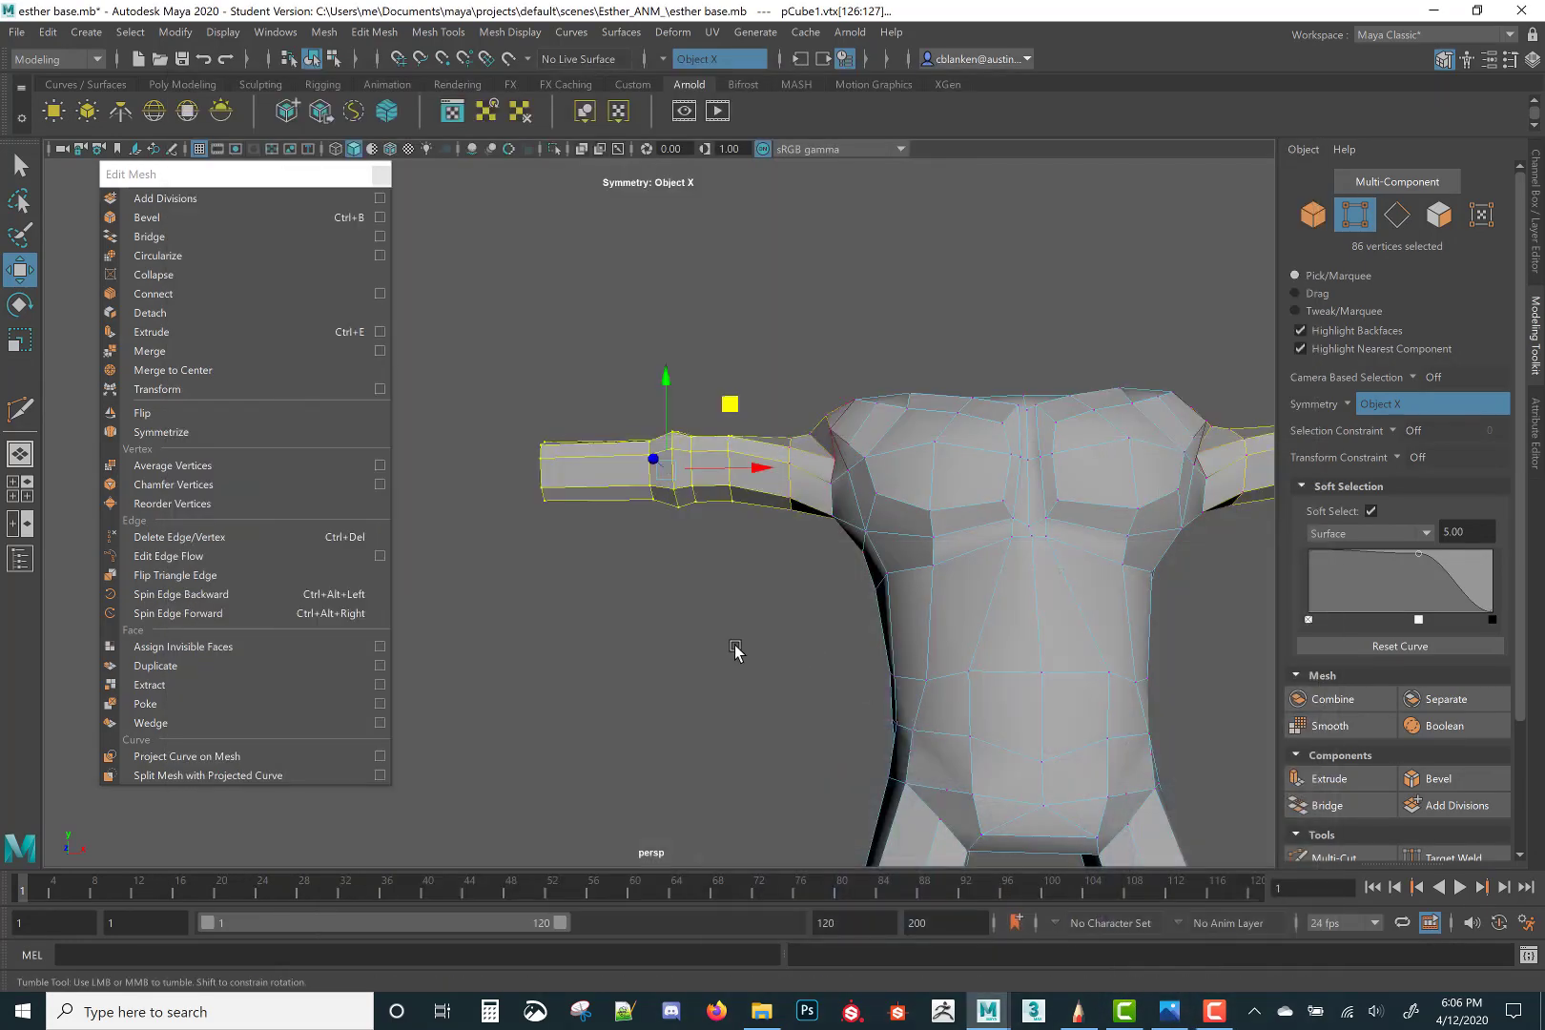
pyautogui.rightClick(750, 517)
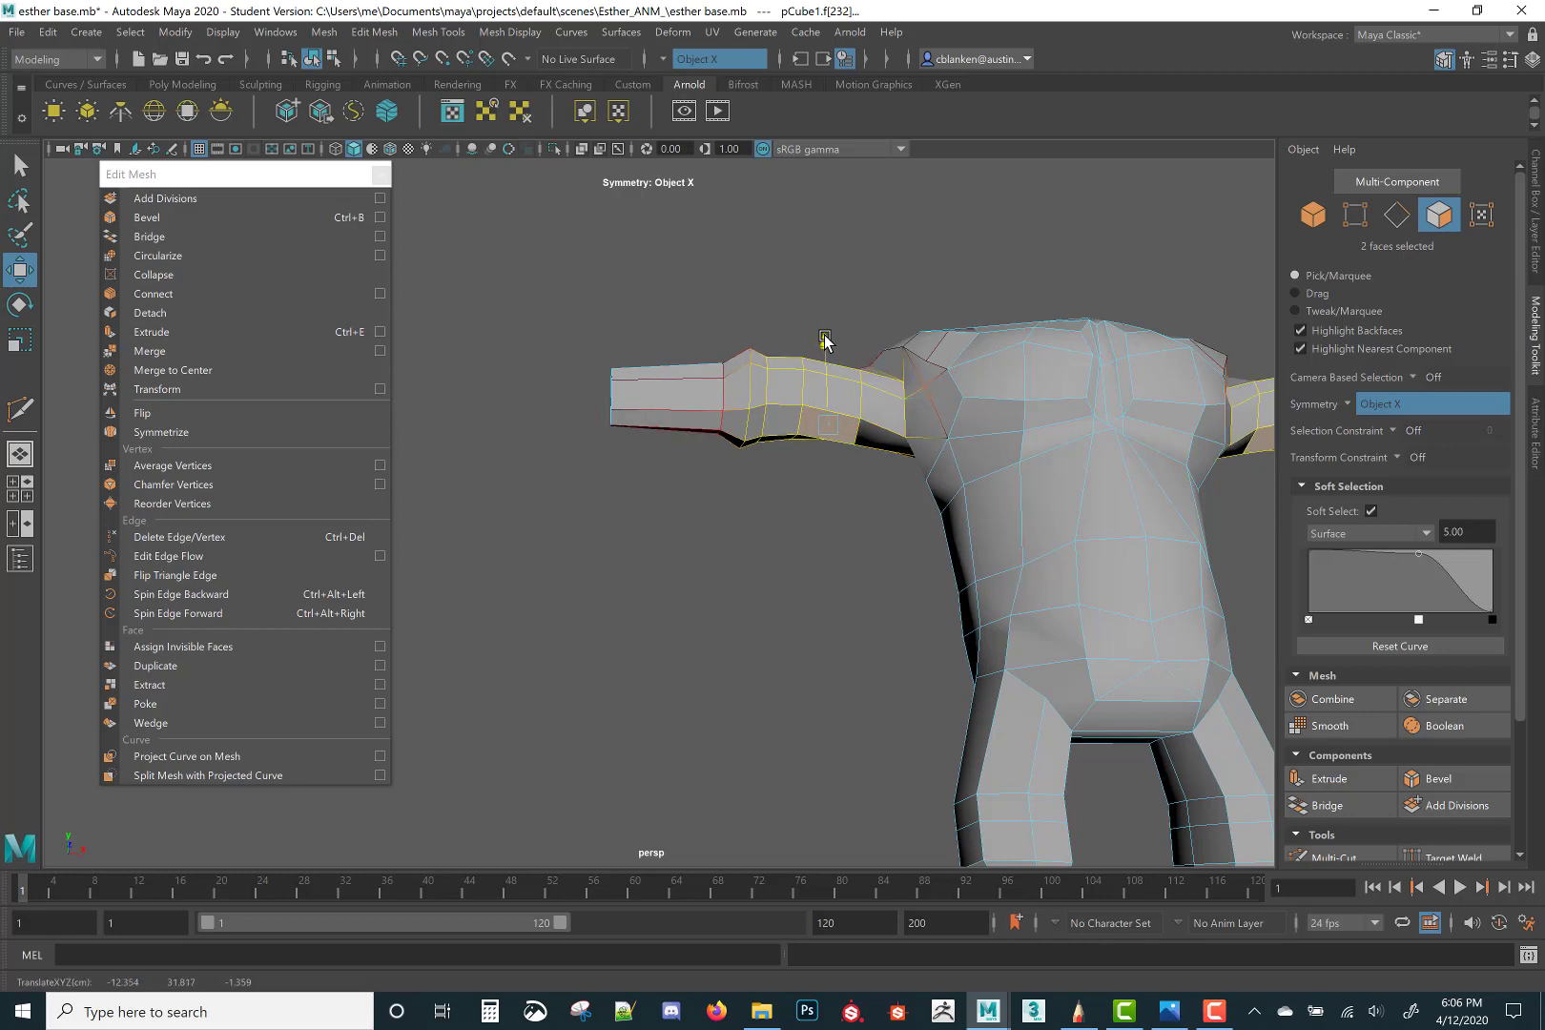
# Select the shoulder-top edges and soften the falloff curve to round out the shoulders
pyautogui.rightClick(826, 340)
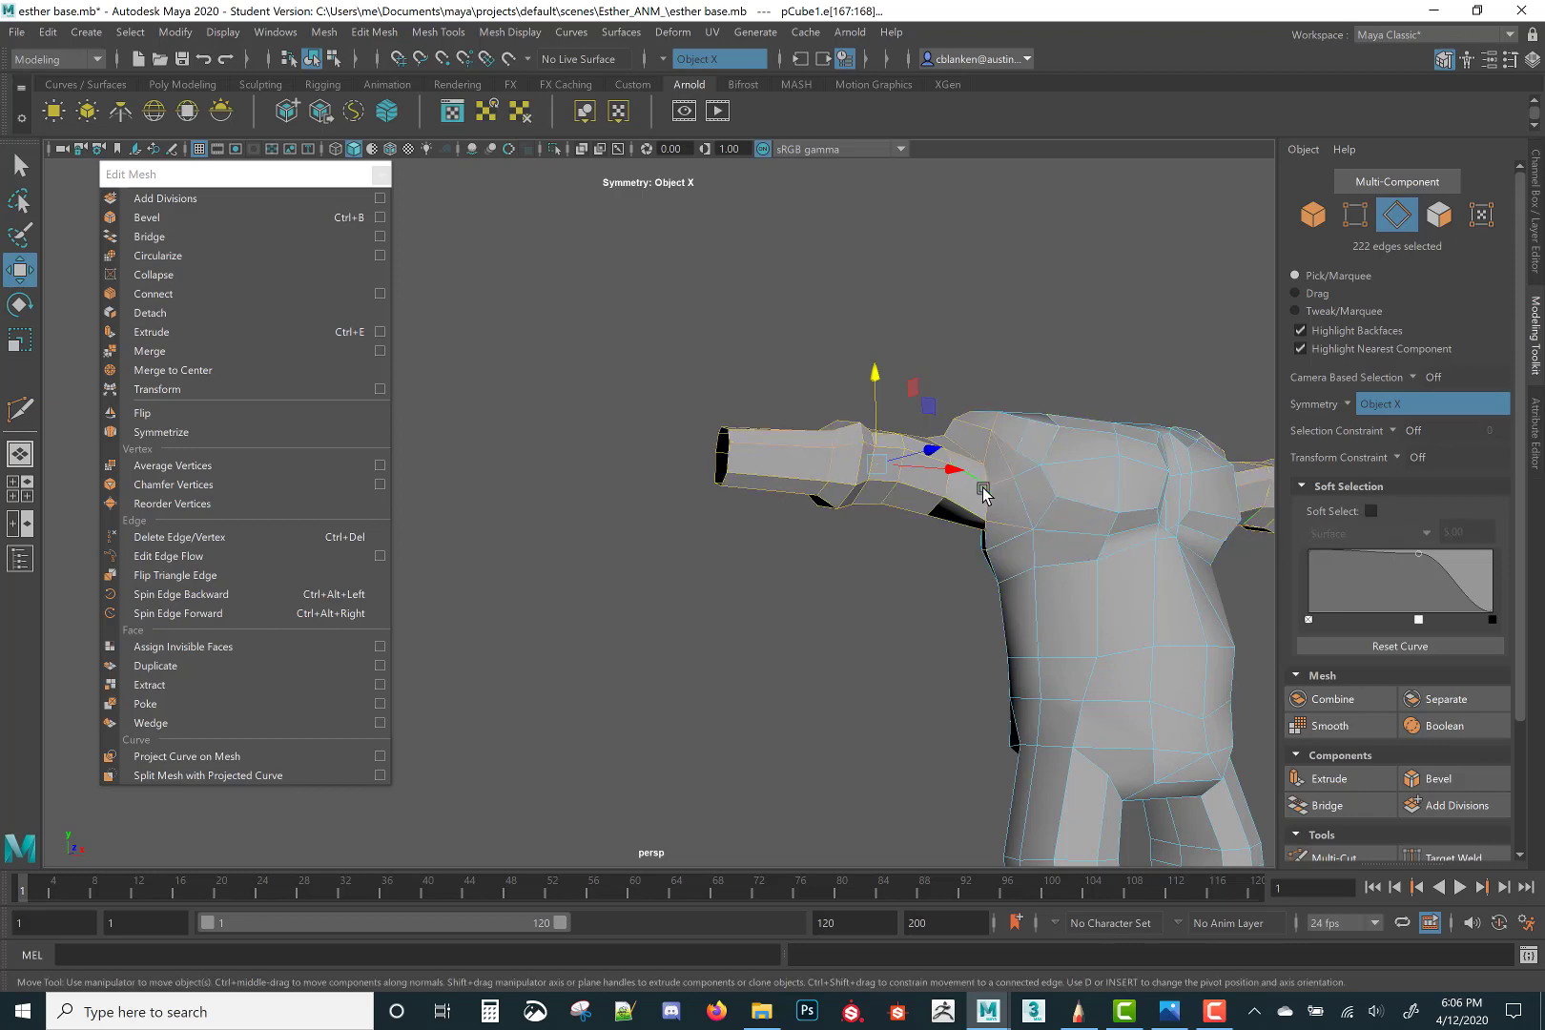
pyautogui.click(1404, 511)
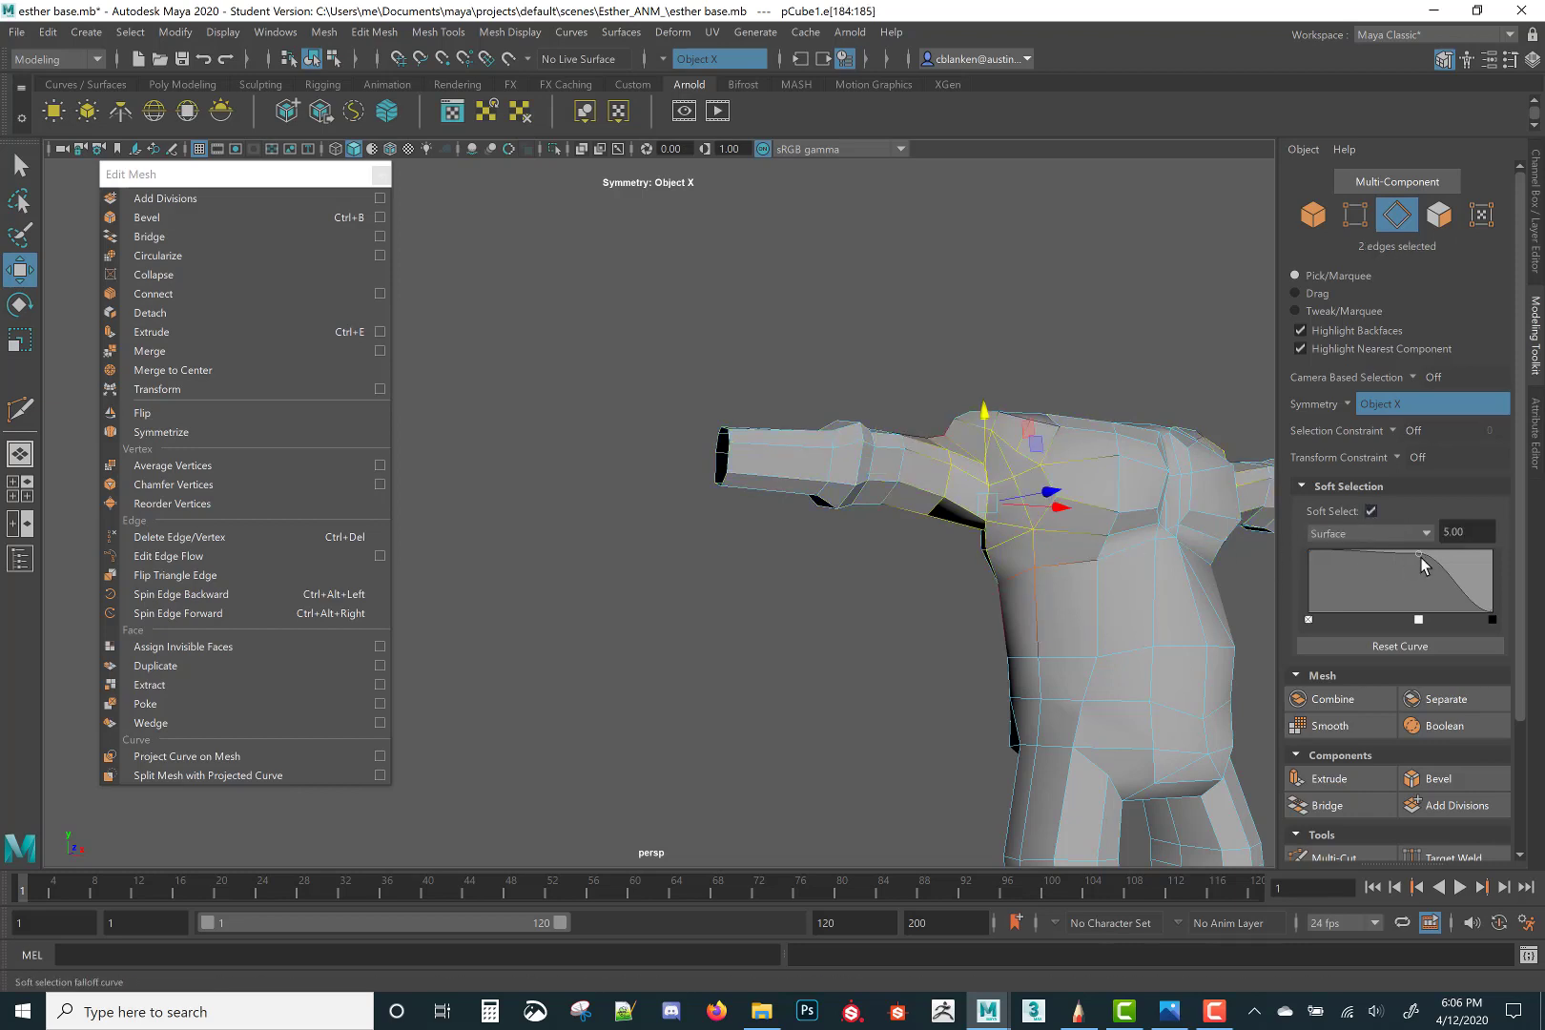
pyautogui.moveTo(1421, 563); pyautogui.dragTo(1421, 629)
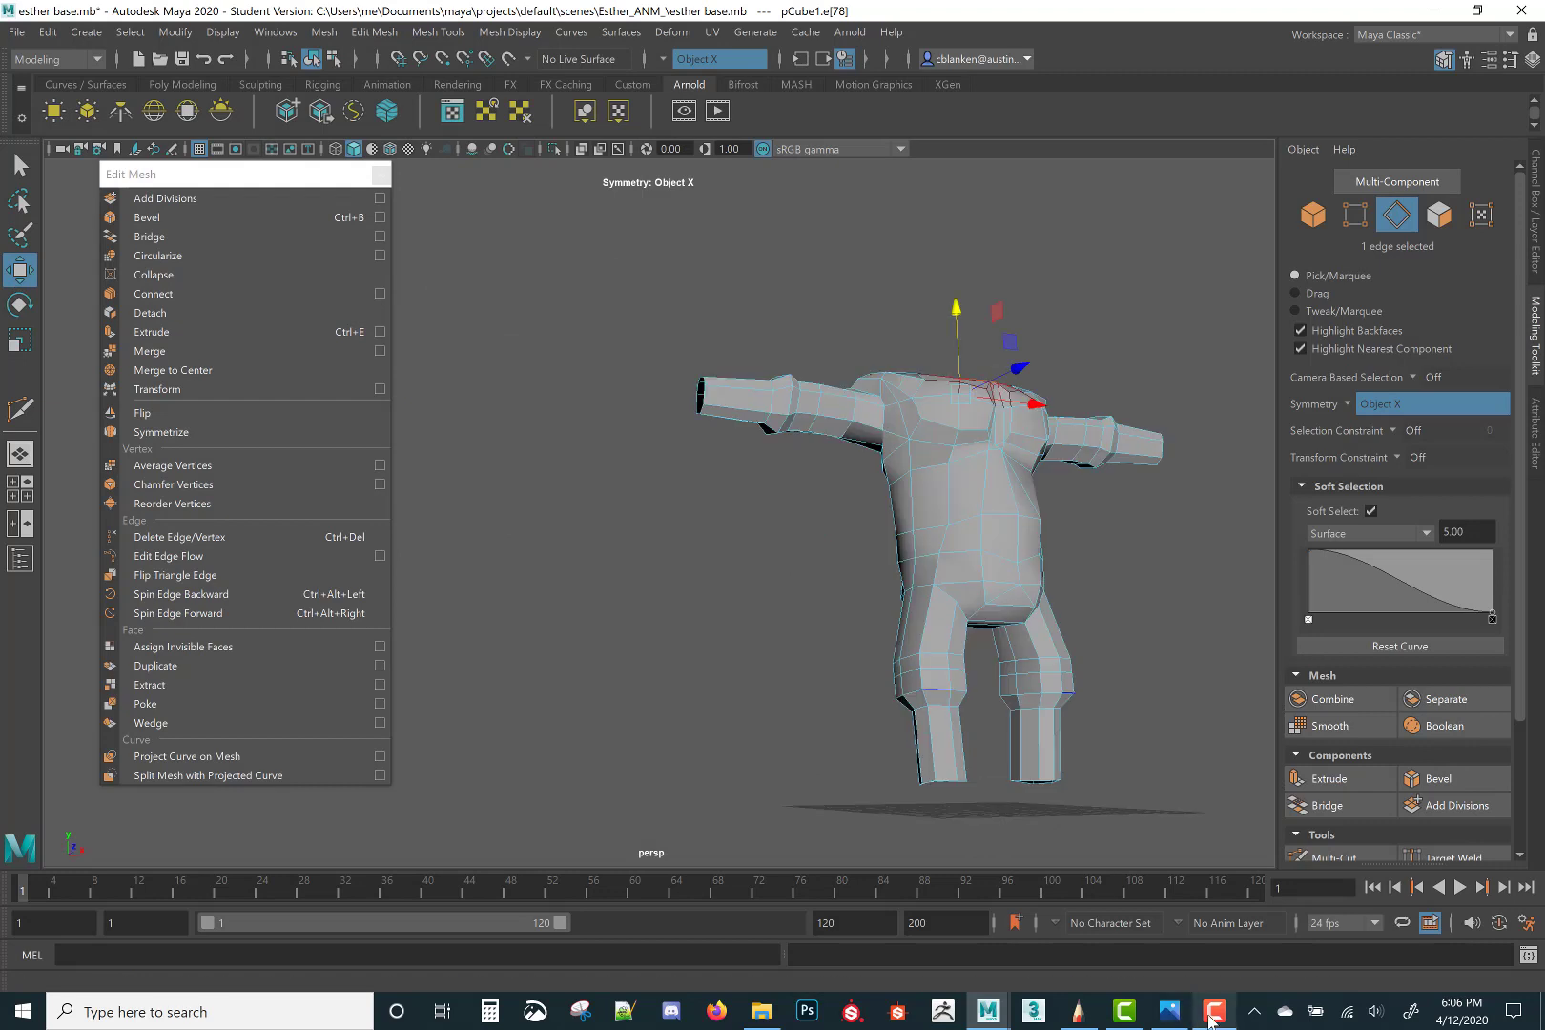
pyautogui.click(1213, 1012)
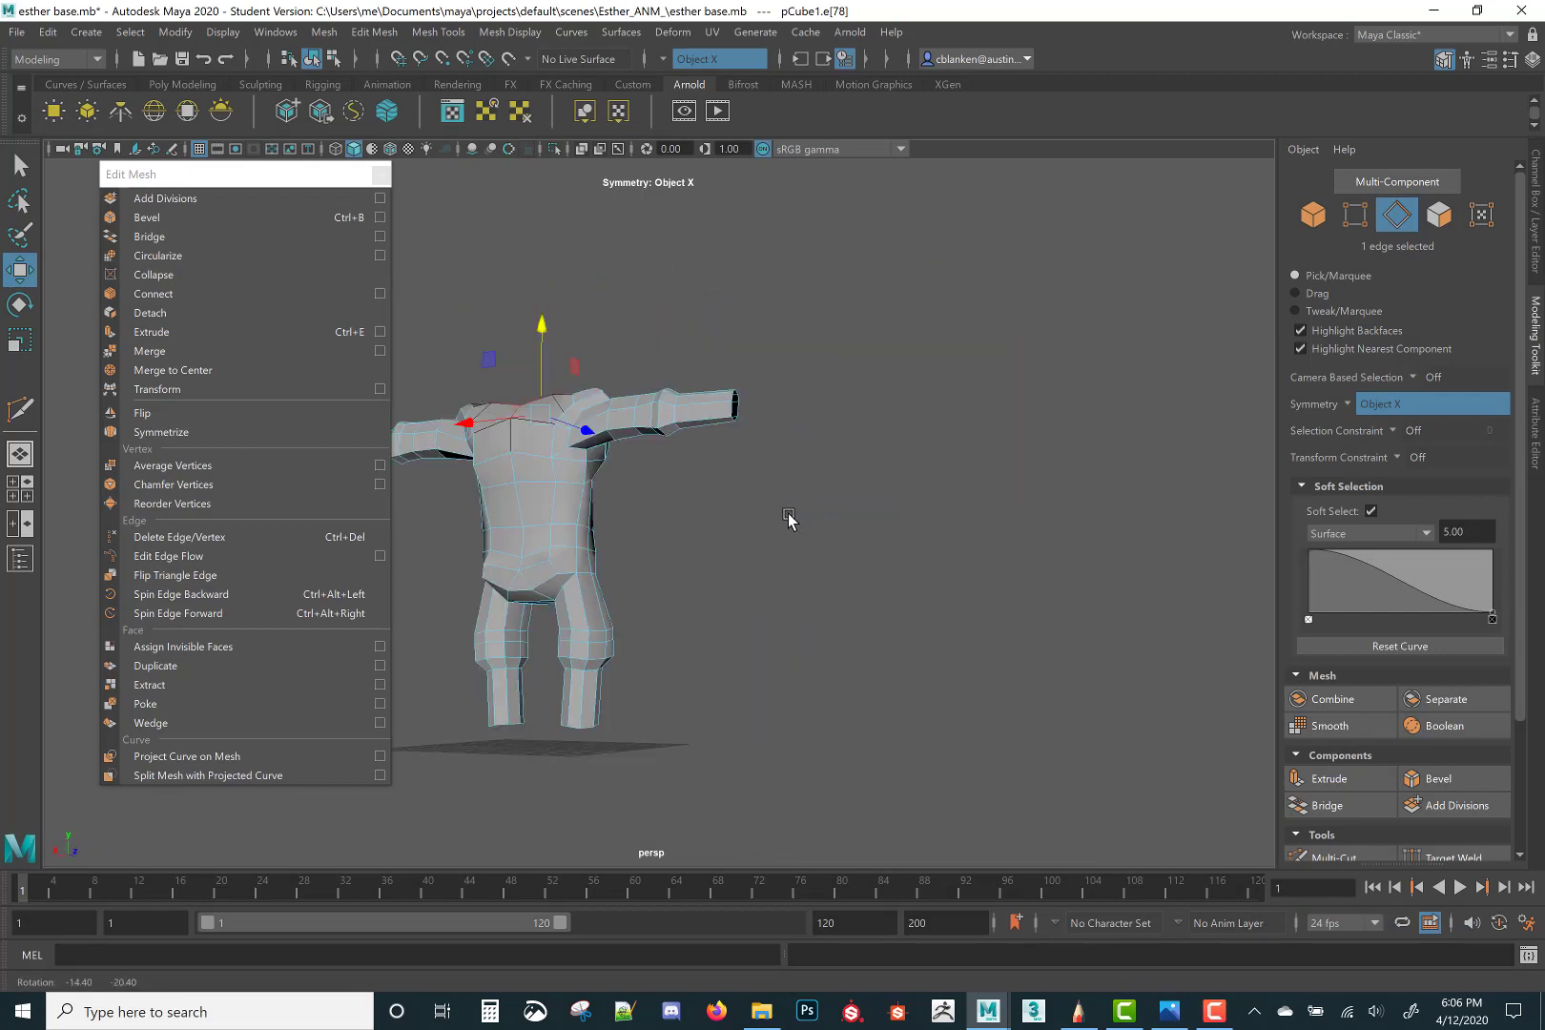
# Orbit the figure to check the shoulders from several angles
pyautogui.moveTo(788, 519); pyautogui.dragTo(998, 628)
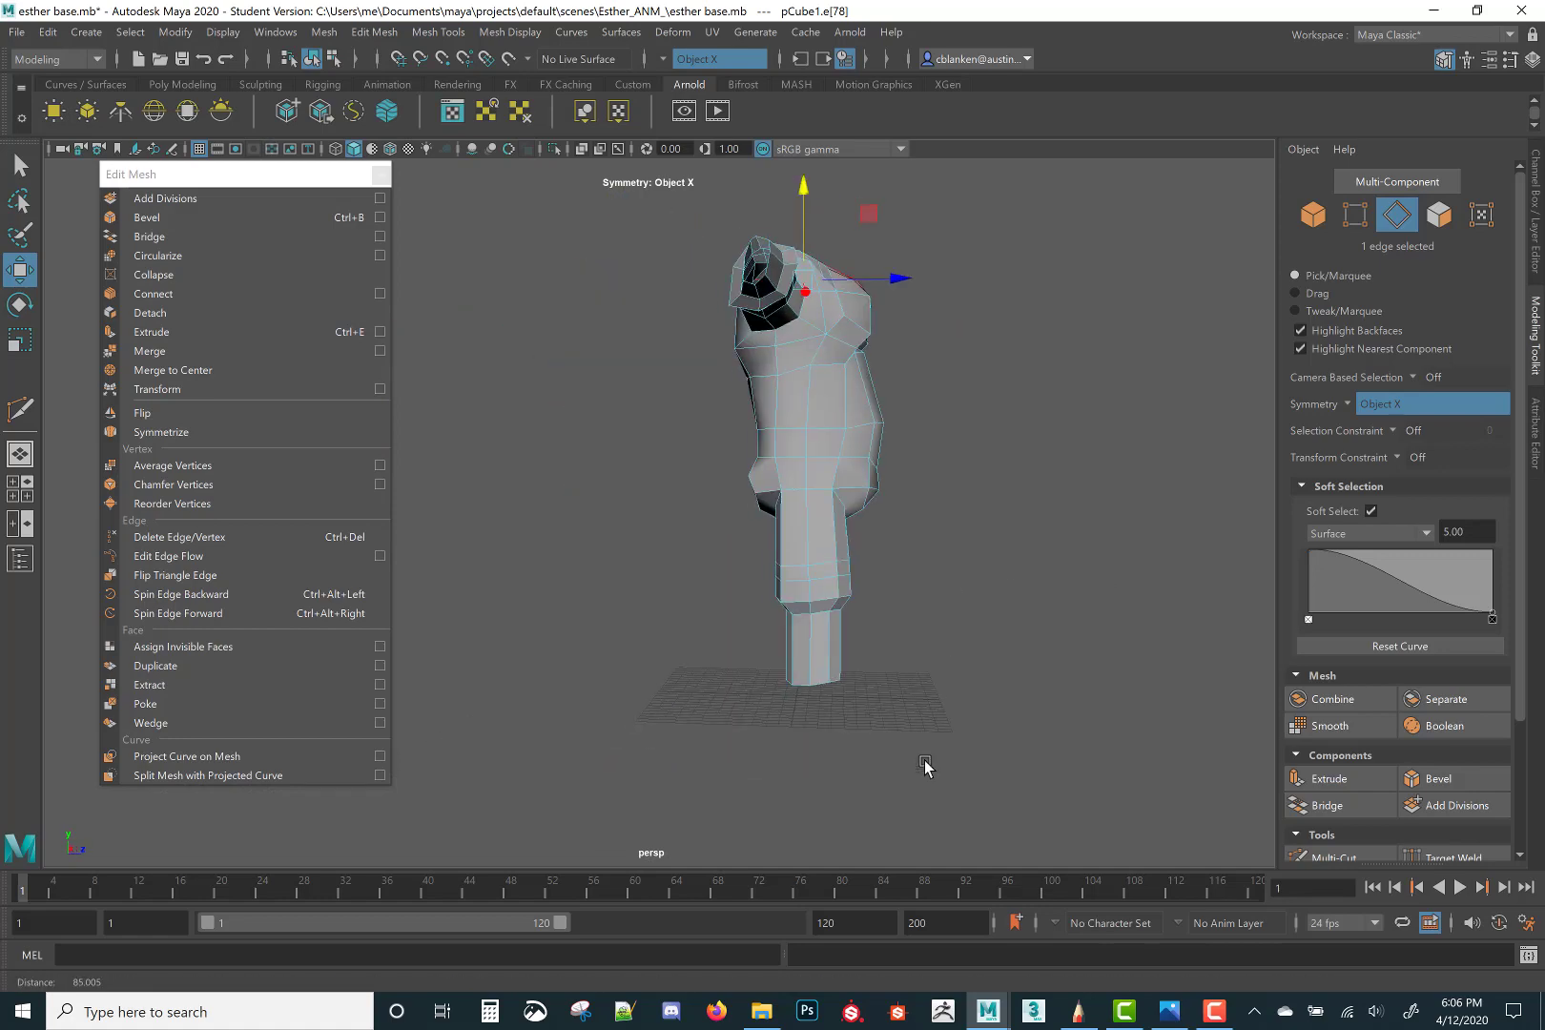
pyautogui.moveTo(927, 767); pyautogui.dragTo(906, 753)
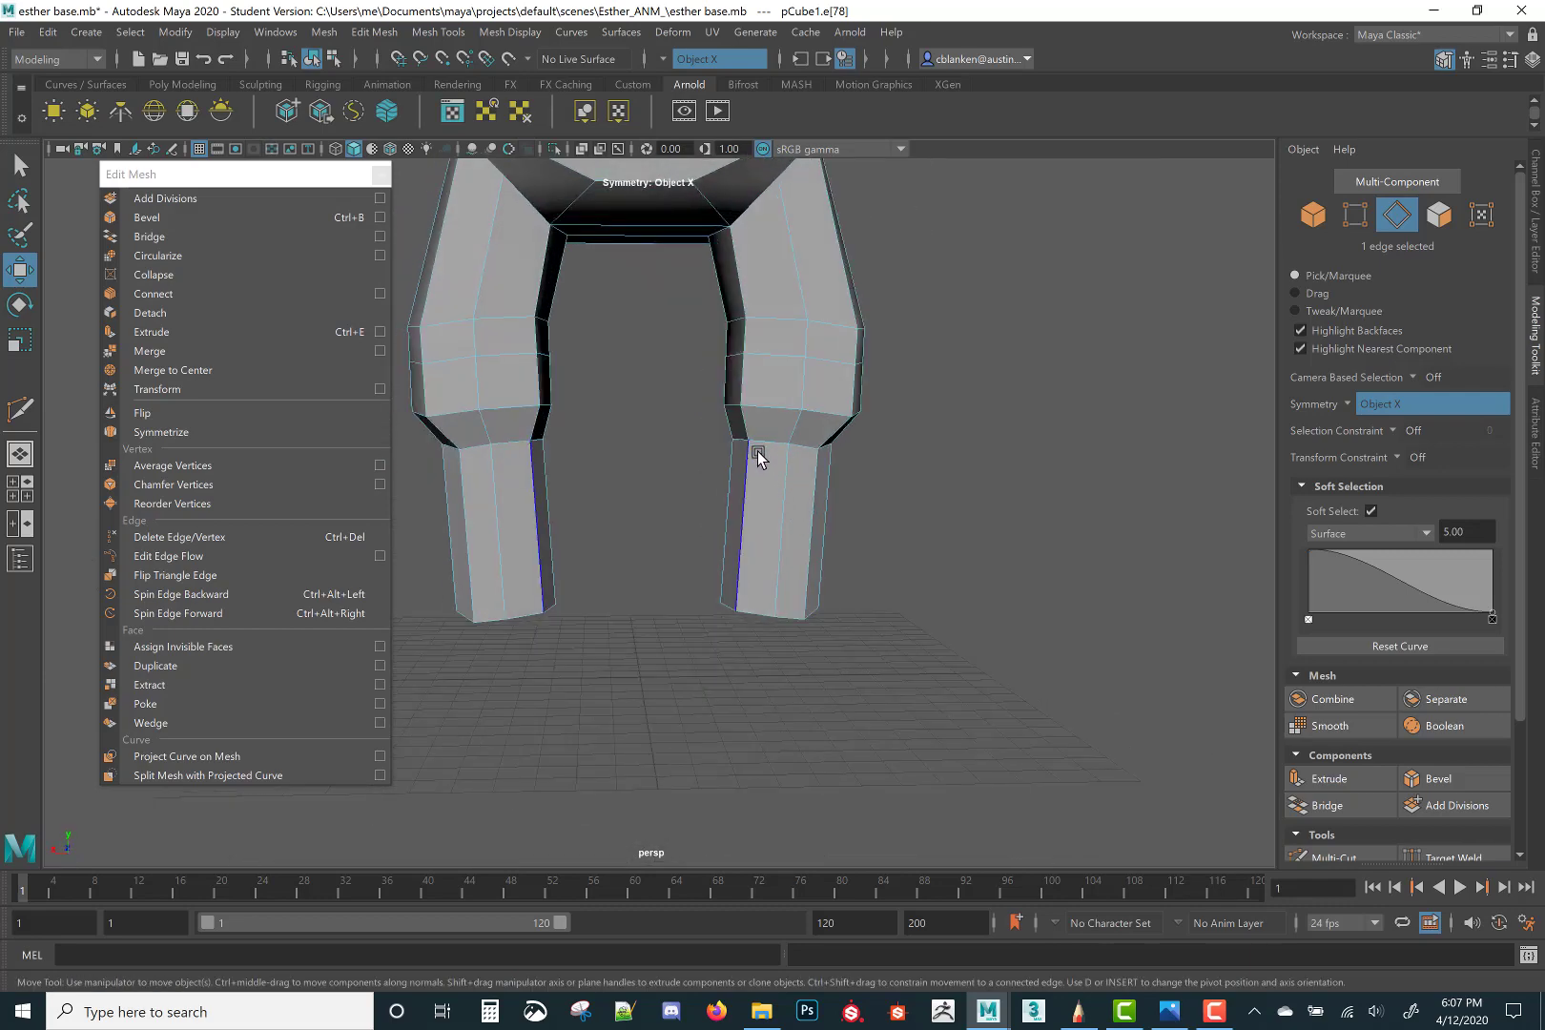
# Switch to edge selection and inspect the knee edge loops on both legs from below
pyautogui.rightClick(767, 450)
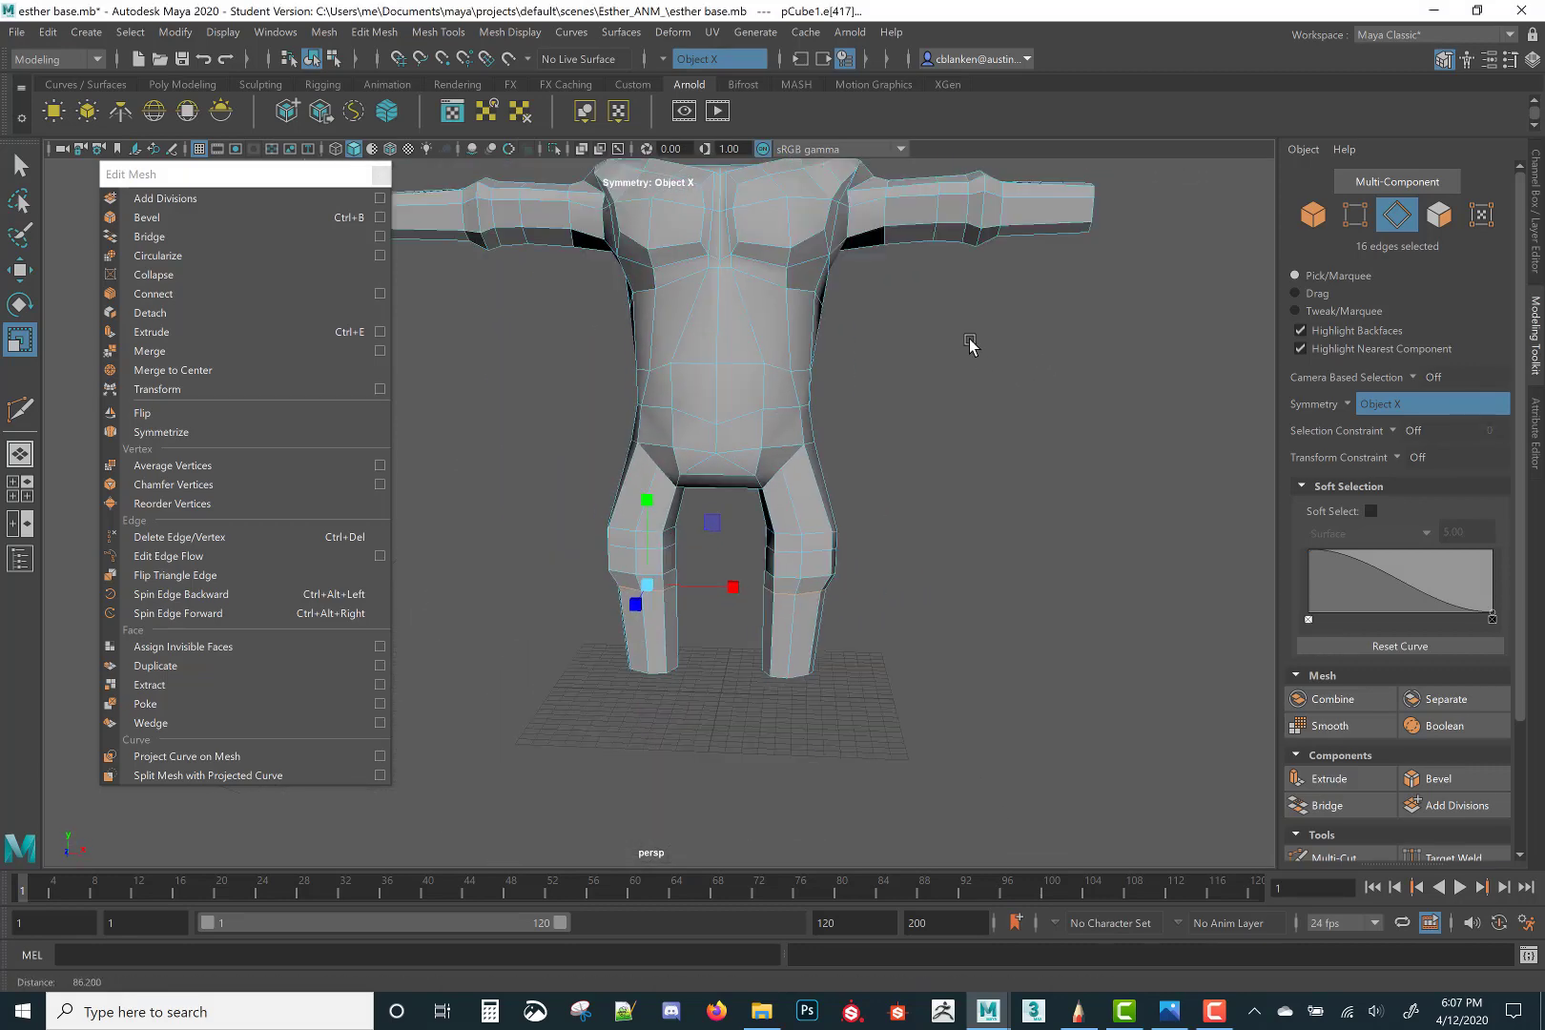
pyautogui.moveTo(971, 346); pyautogui.dragTo(1074, 509)
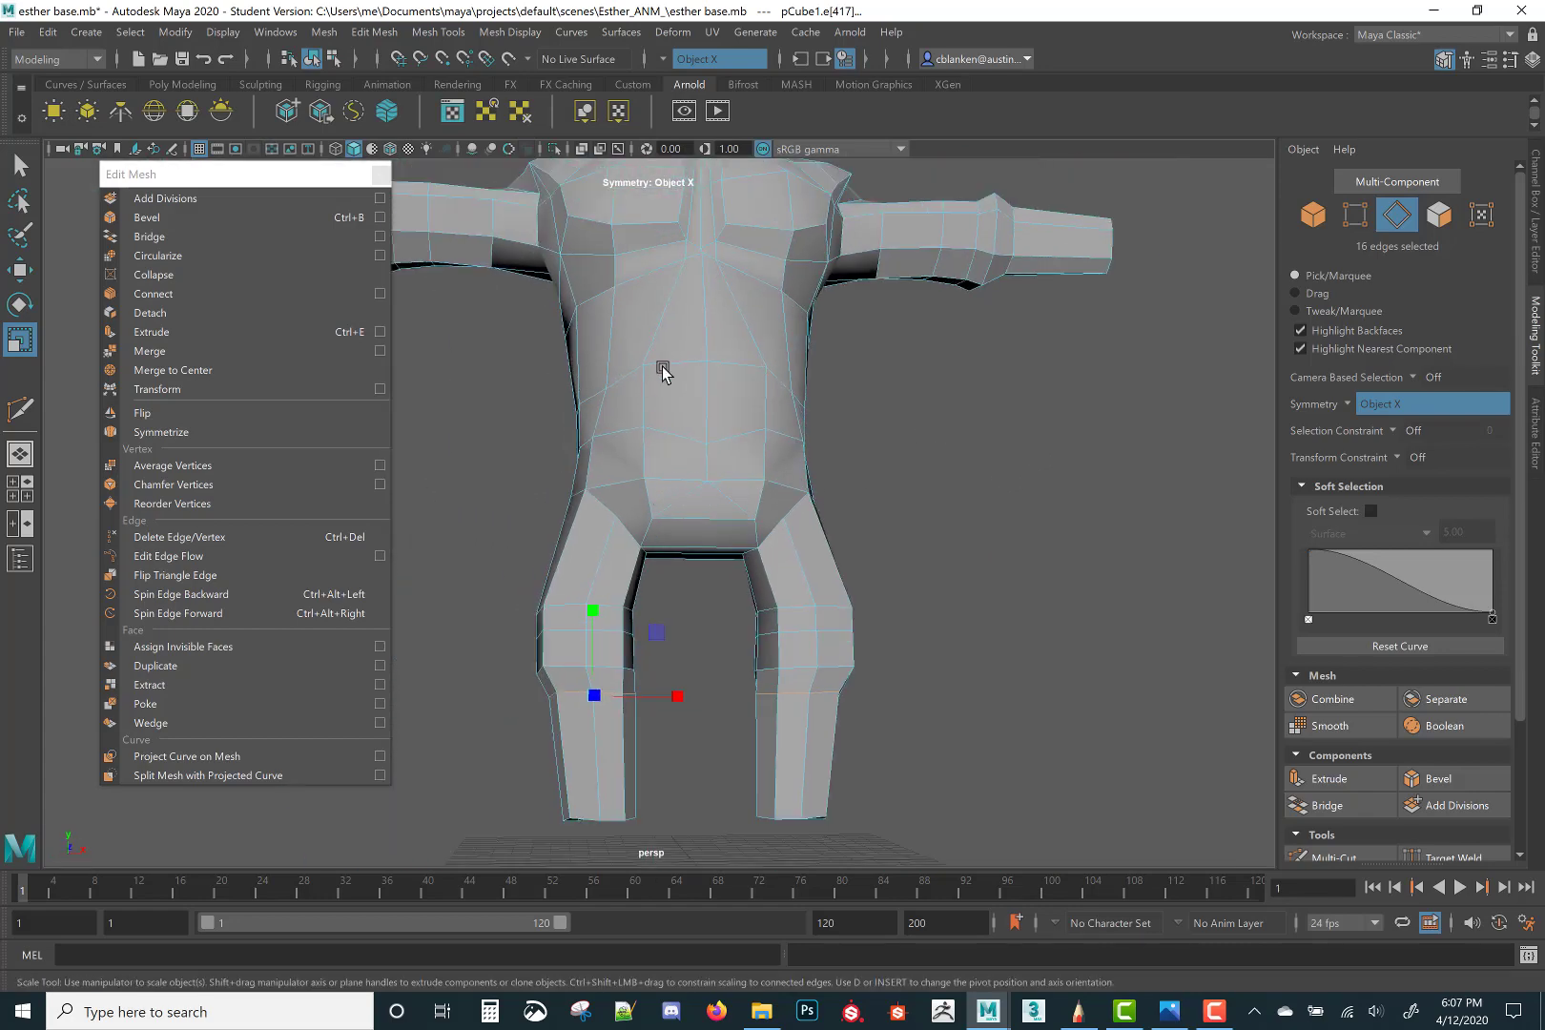
pyautogui.moveTo(661, 372); pyautogui.dragTo(962, 607)
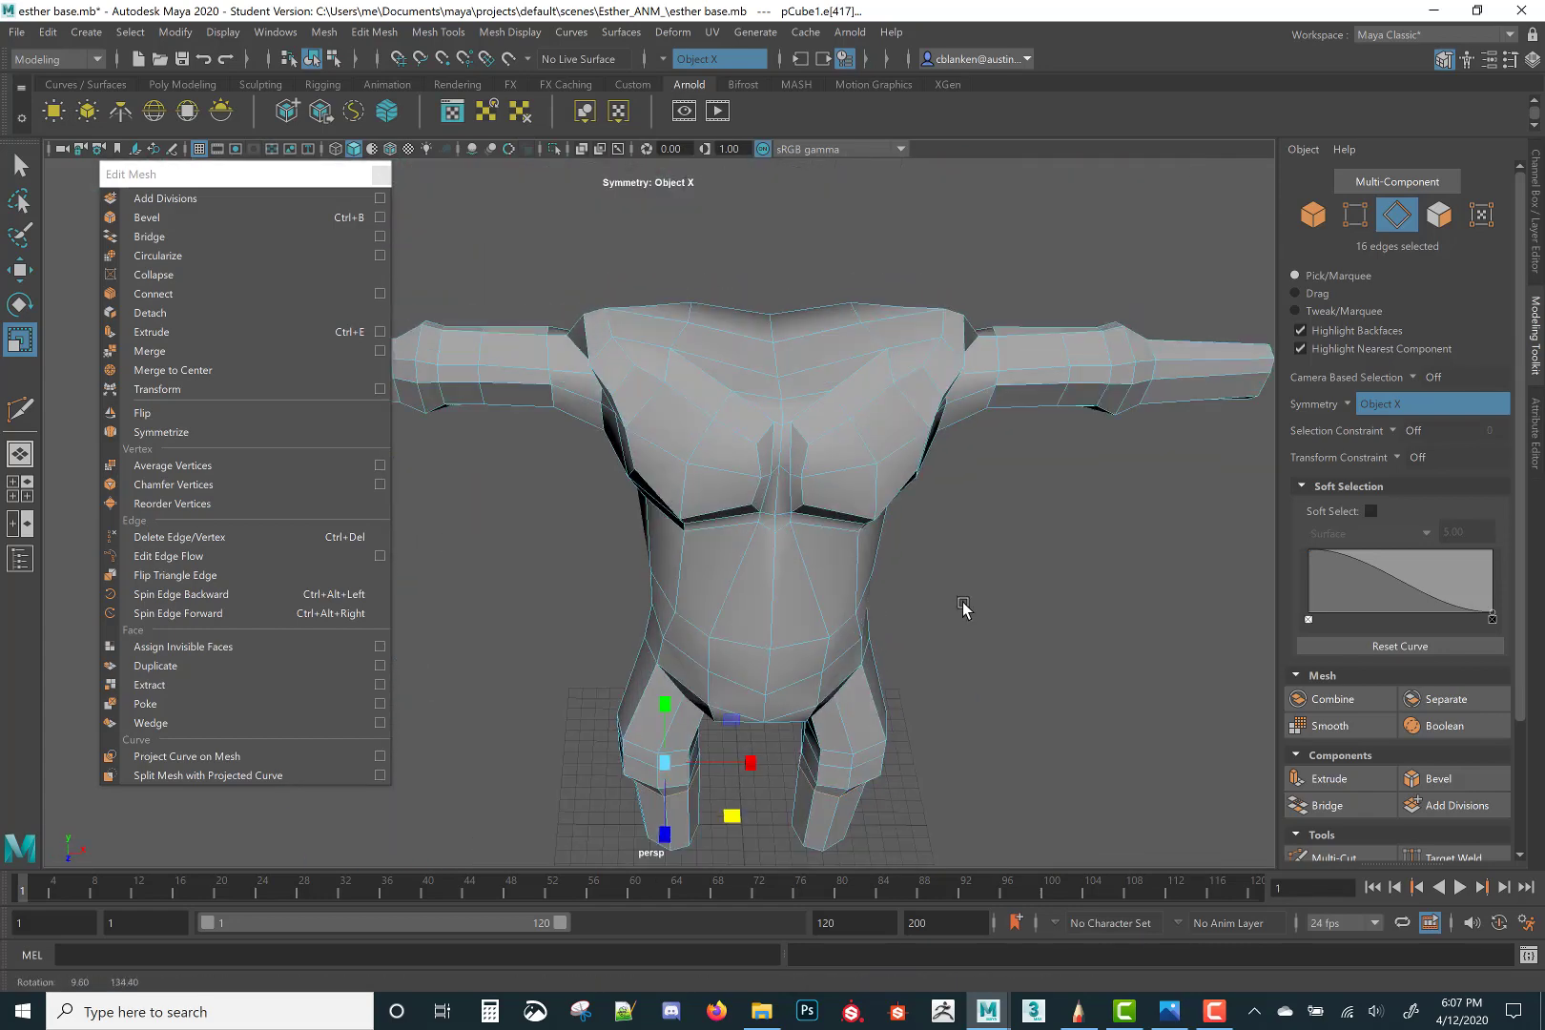
pyautogui.moveTo(964, 608); pyautogui.dragTo(1054, 584)
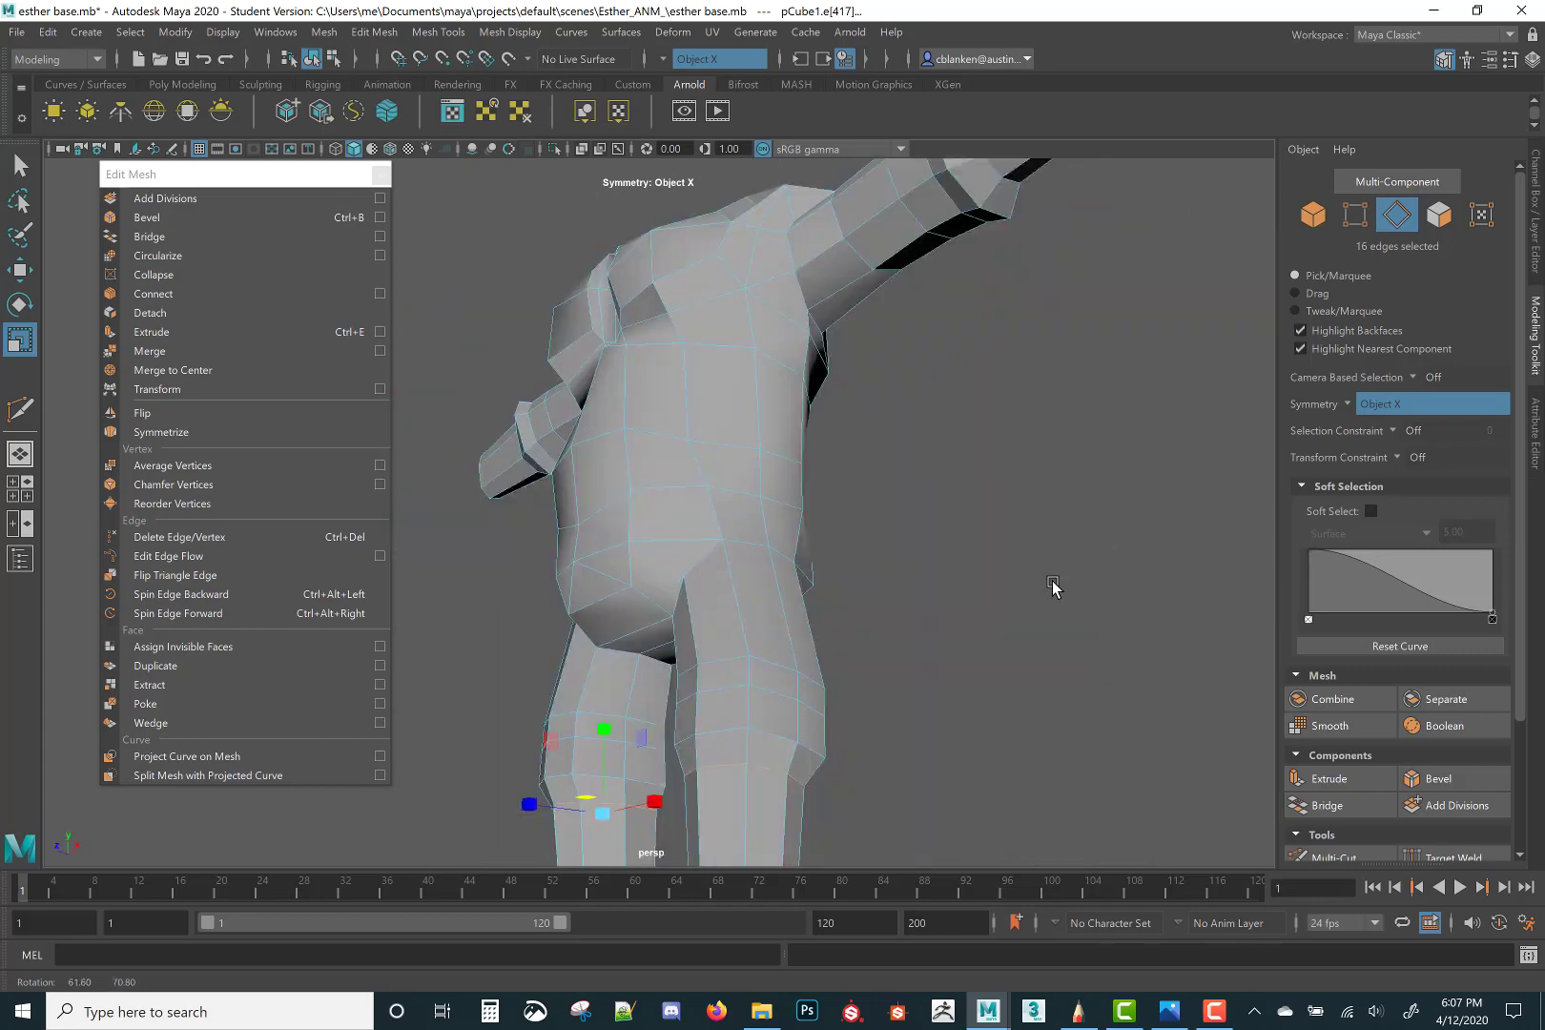